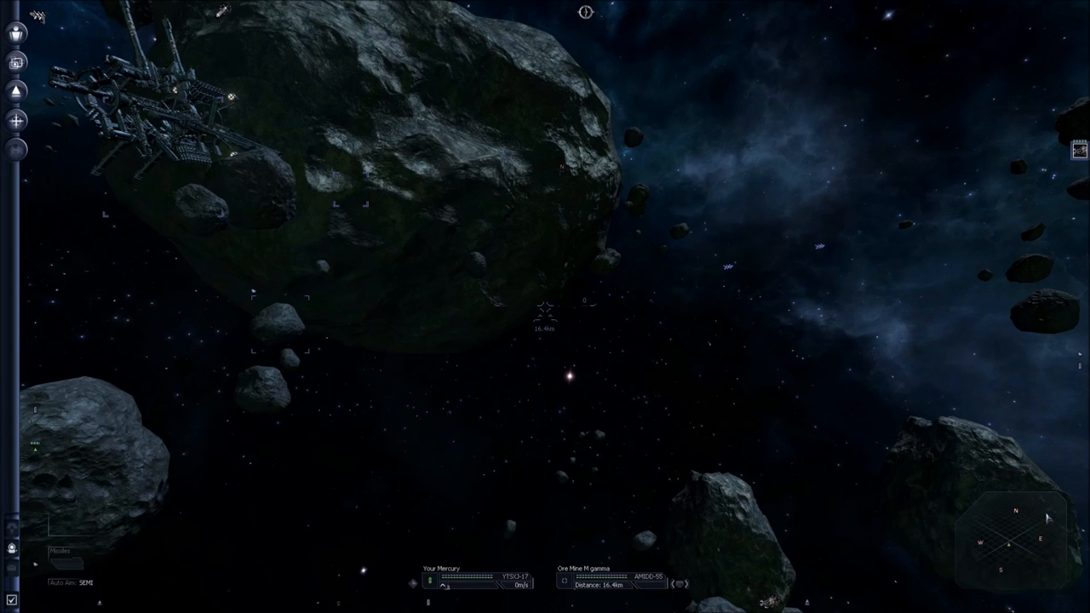
{"action": "mouse_move", "coordinate": [1058, 390]}
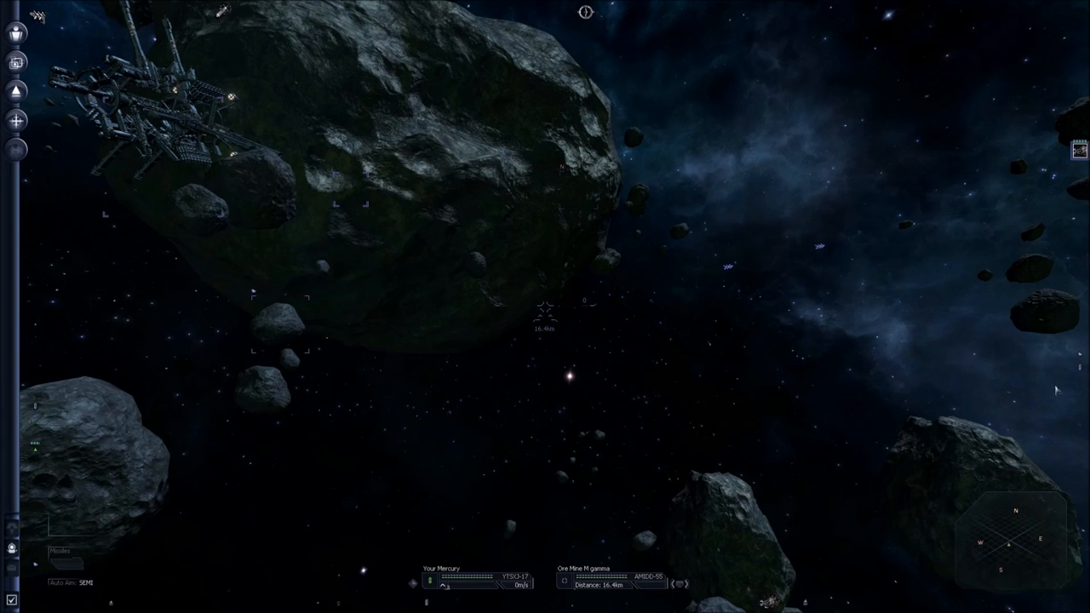
{"action": "mouse_move", "coordinate": [1022, 375]}
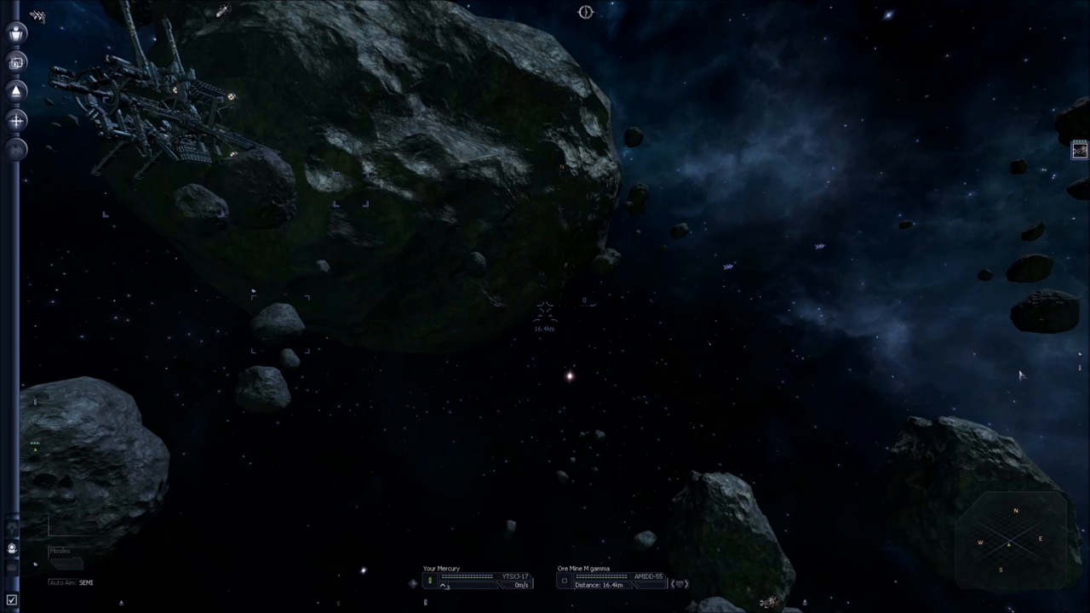
{"action": "mouse_move", "coordinate": [962, 336]}
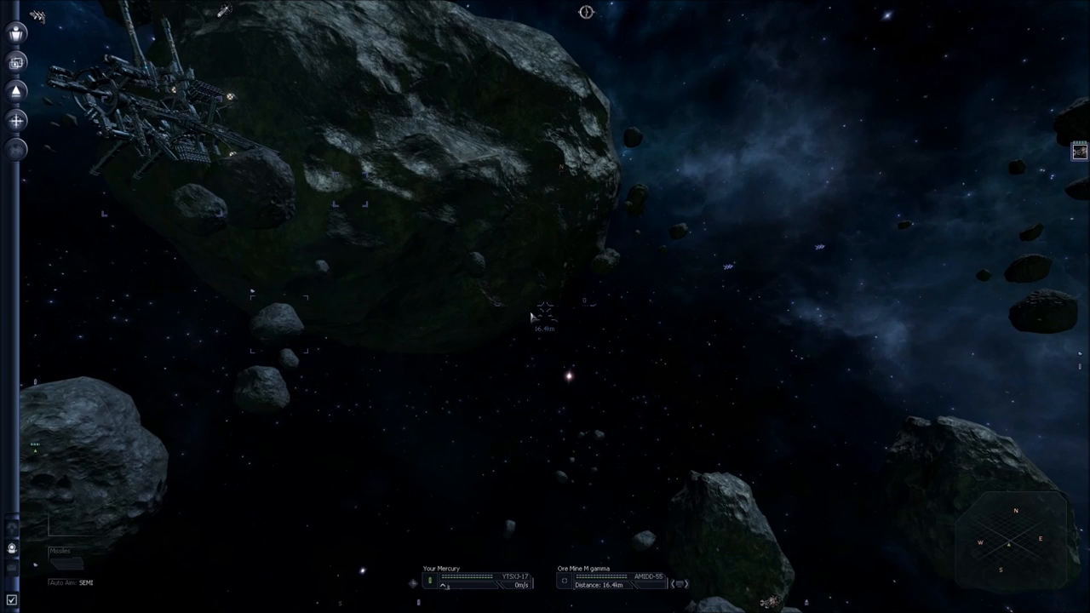
{"action": "mouse_move", "coordinate": [550, 325]}
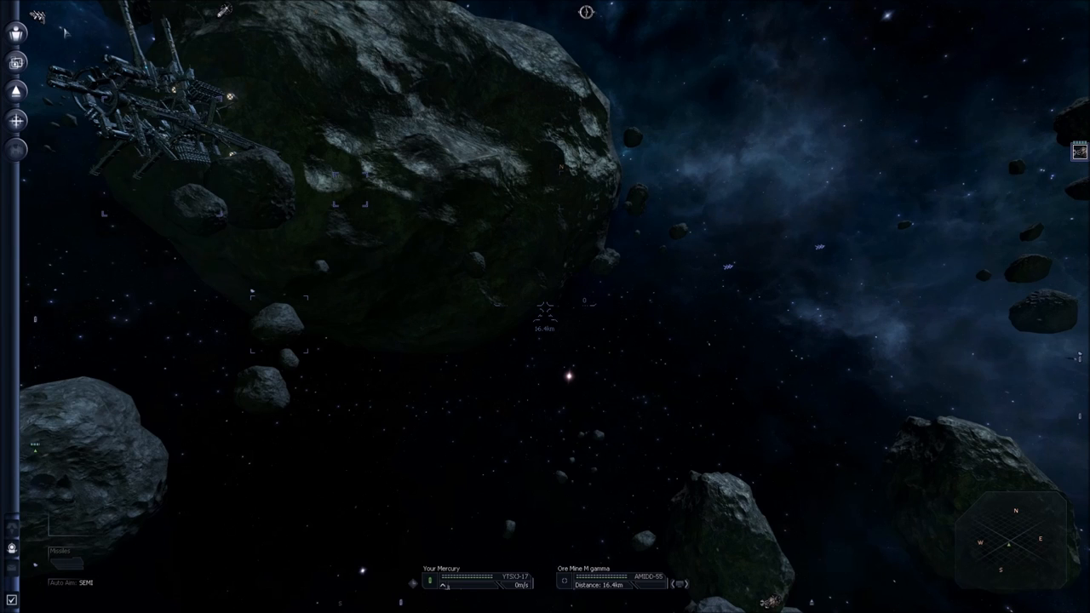
Step: In My Property, filter to Stations, return to All, and select Your Discoverer
{"action": "left_click", "coordinate": [16, 32]}
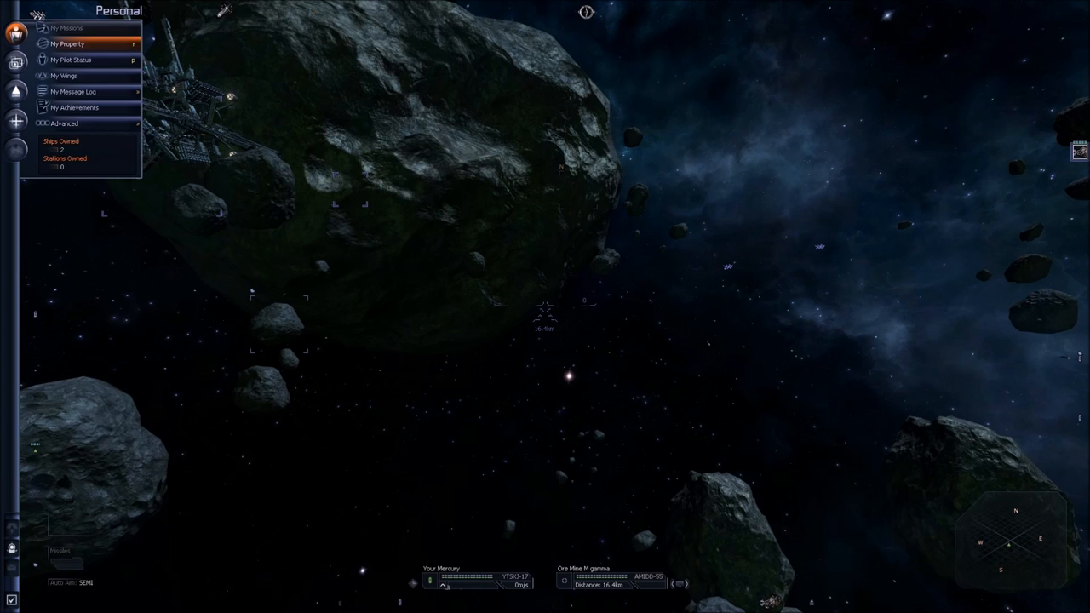
{"action": "left_click", "coordinate": [67, 43]}
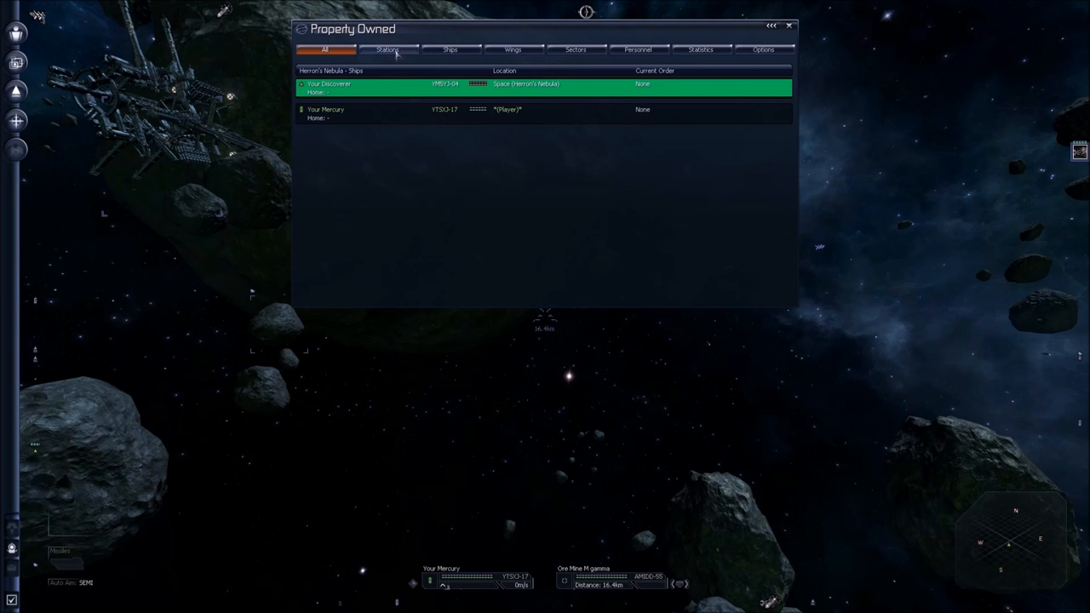
{"action": "left_click", "coordinate": [386, 50]}
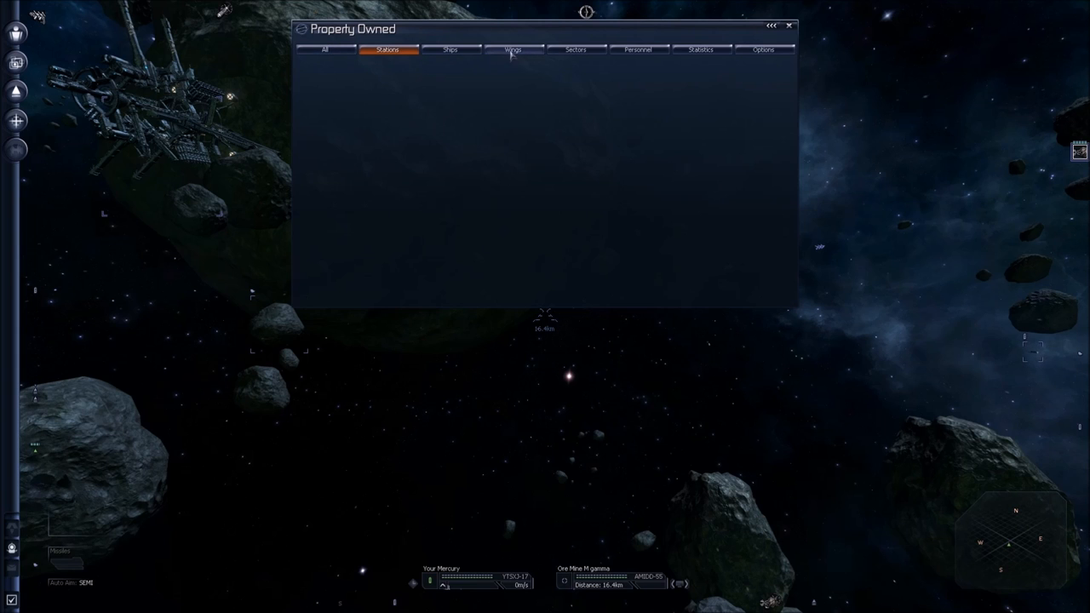
{"action": "left_click", "coordinate": [325, 49]}
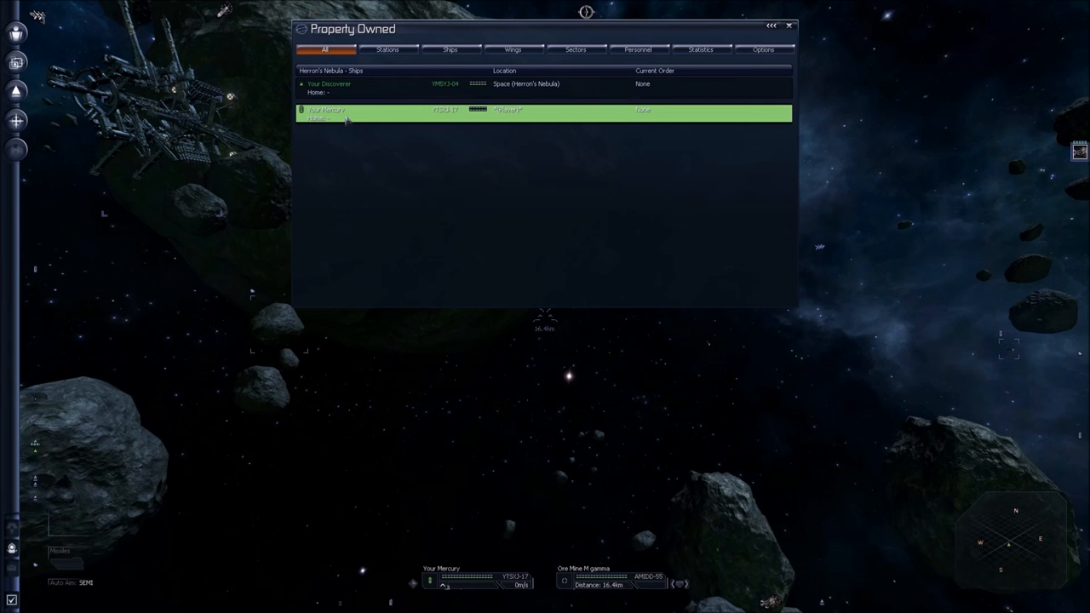
{"action": "mouse_move", "coordinate": [511, 120]}
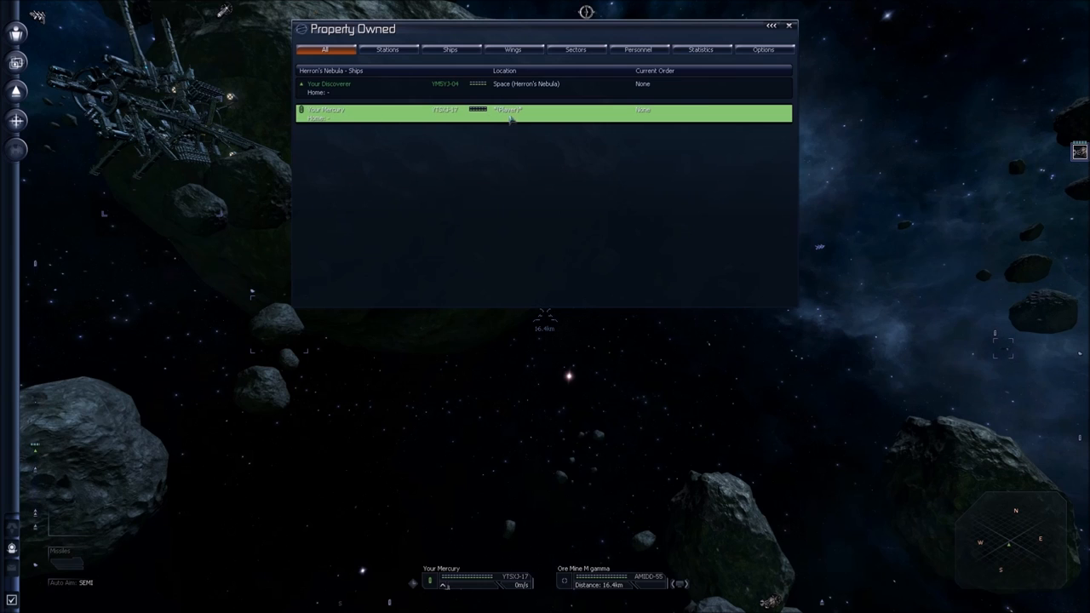
{"action": "left_click", "coordinate": [383, 83]}
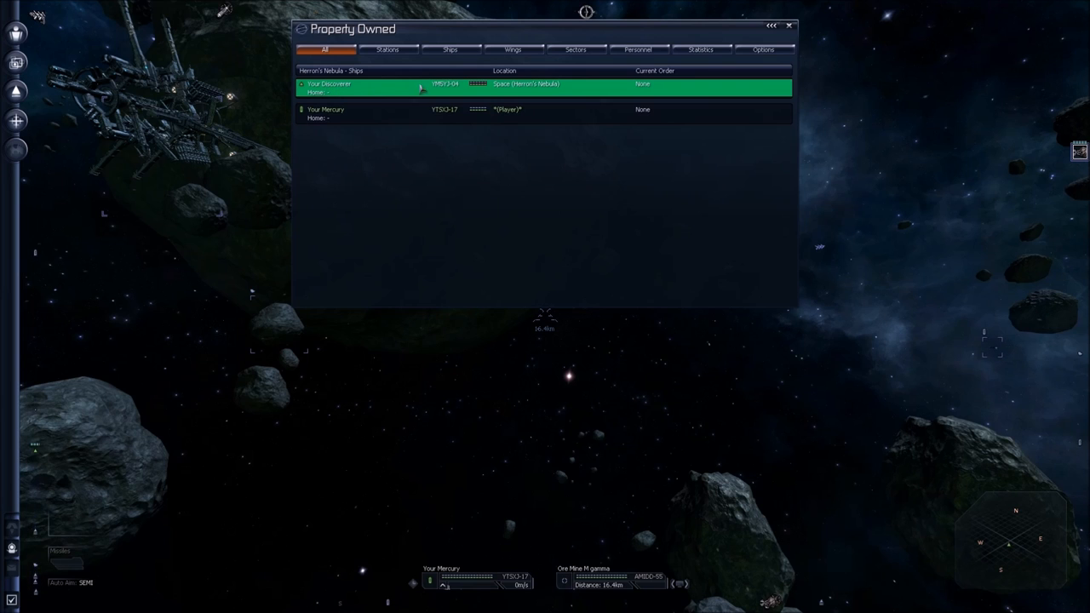
{"action": "mouse_move", "coordinate": [626, 90]}
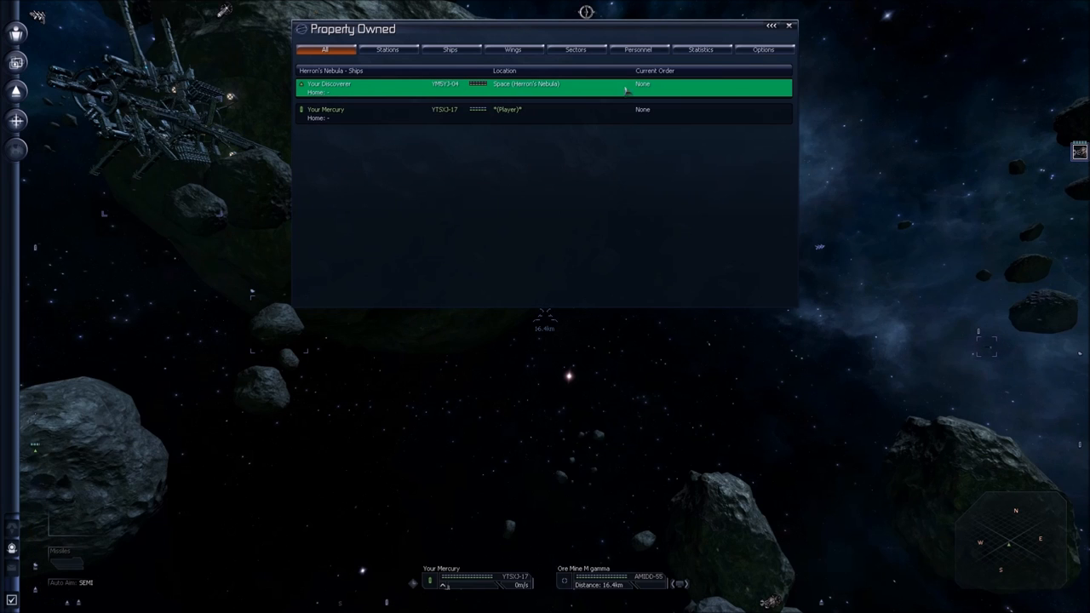
{"action": "left_click", "coordinate": [788, 25]}
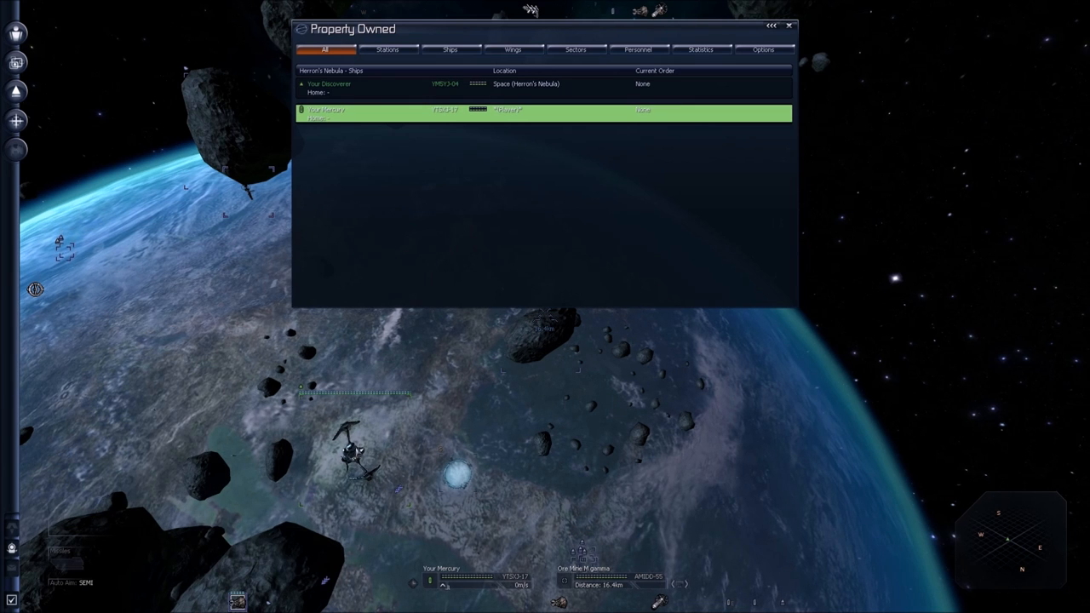
Step: Scroll through My Pilot Status (Humble Merchant, 9,478 Cr), then close it
{"action": "left_click", "coordinate": [788, 26]}
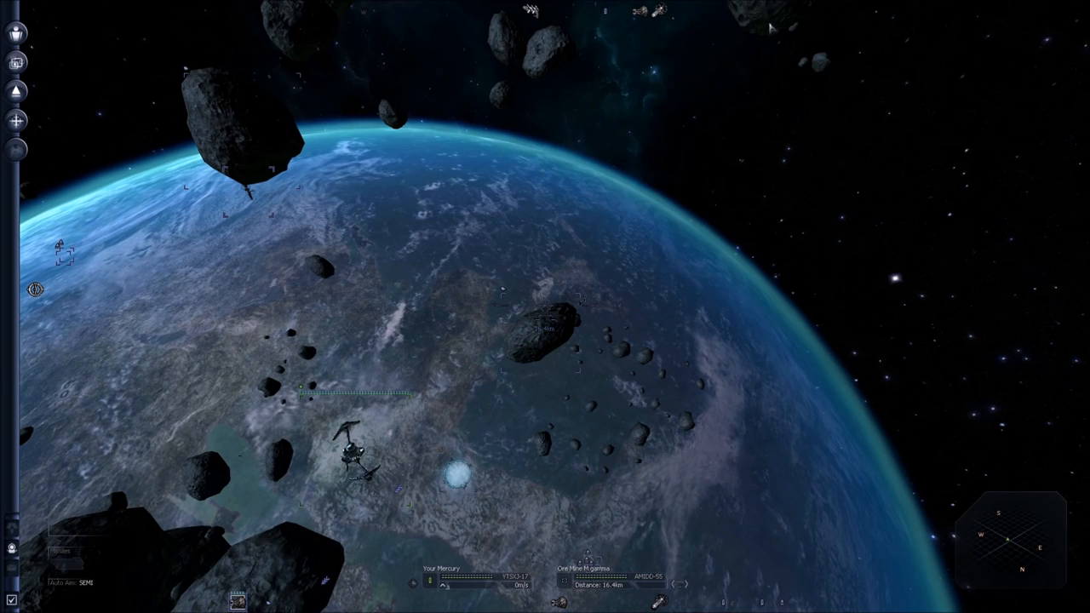
{"action": "left_click", "coordinate": [15, 33]}
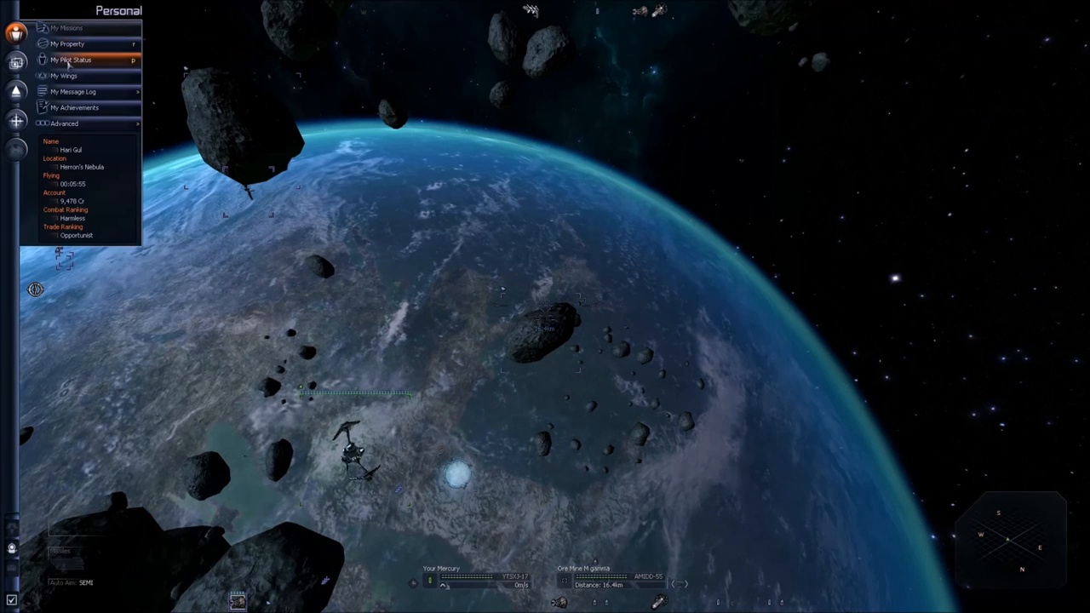
{"action": "left_click", "coordinate": [72, 59]}
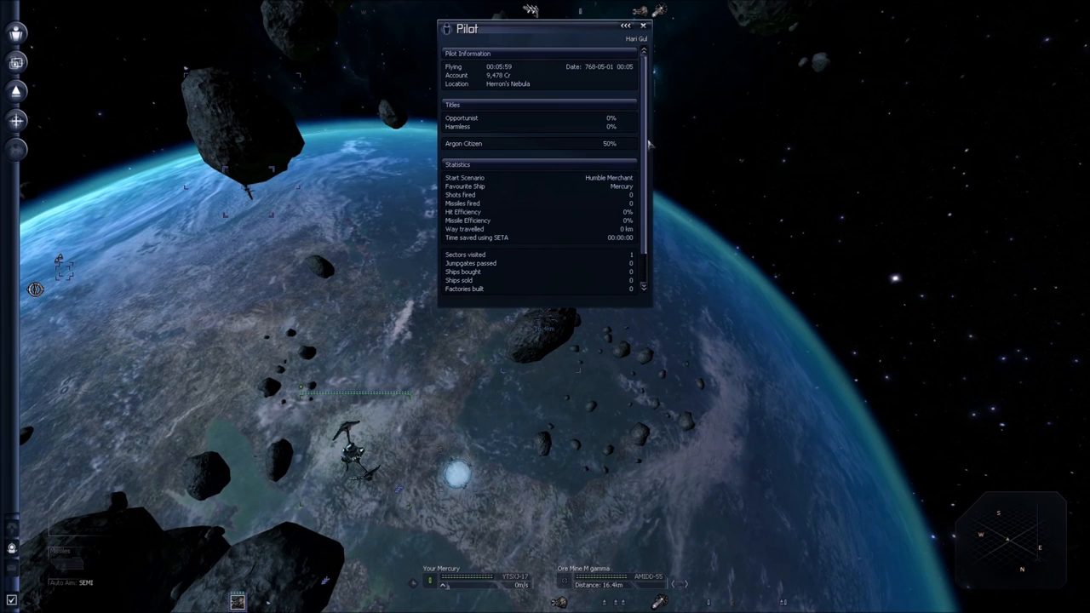
{"action": "scroll", "scroll_direction": "down", "scroll_amount": 3}
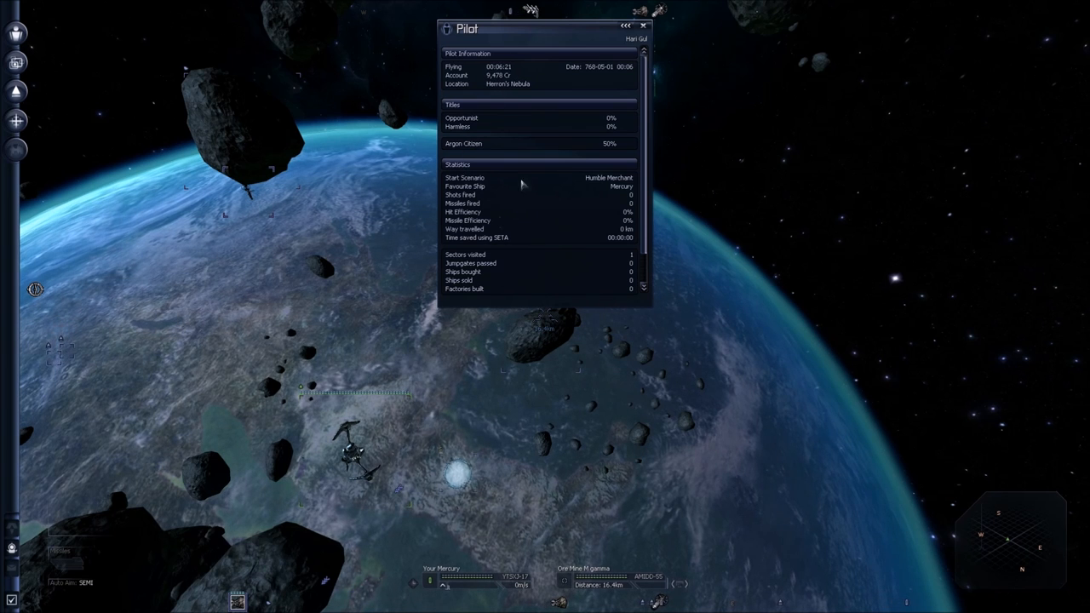
{"action": "left_click", "coordinate": [644, 26]}
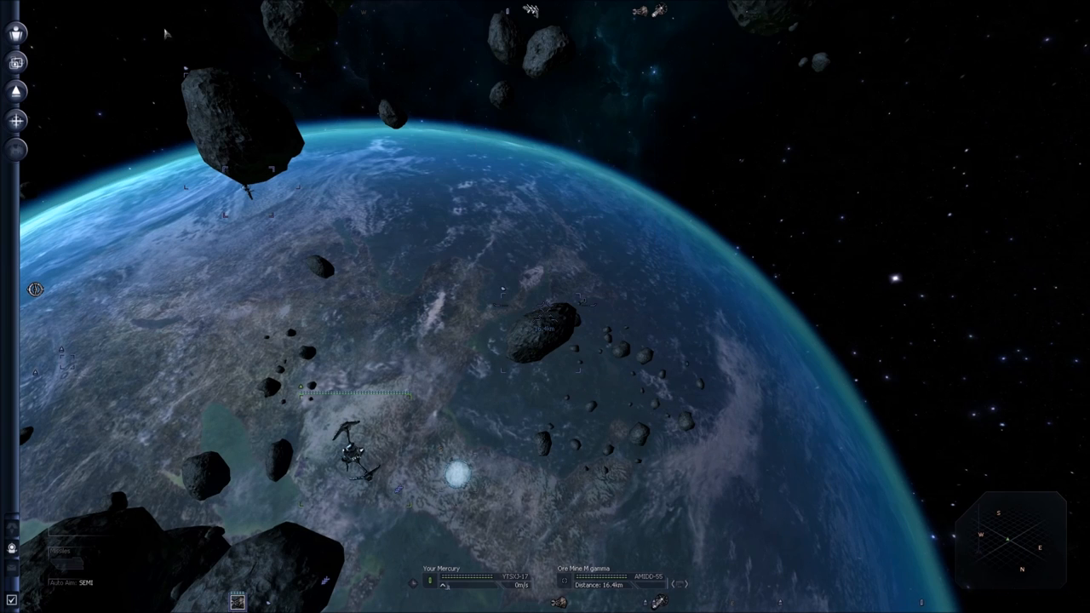
Step: Browse the Personal menu's My Message Log and My Property, then show its Advanced submenu
{"action": "left_click", "coordinate": [16, 32]}
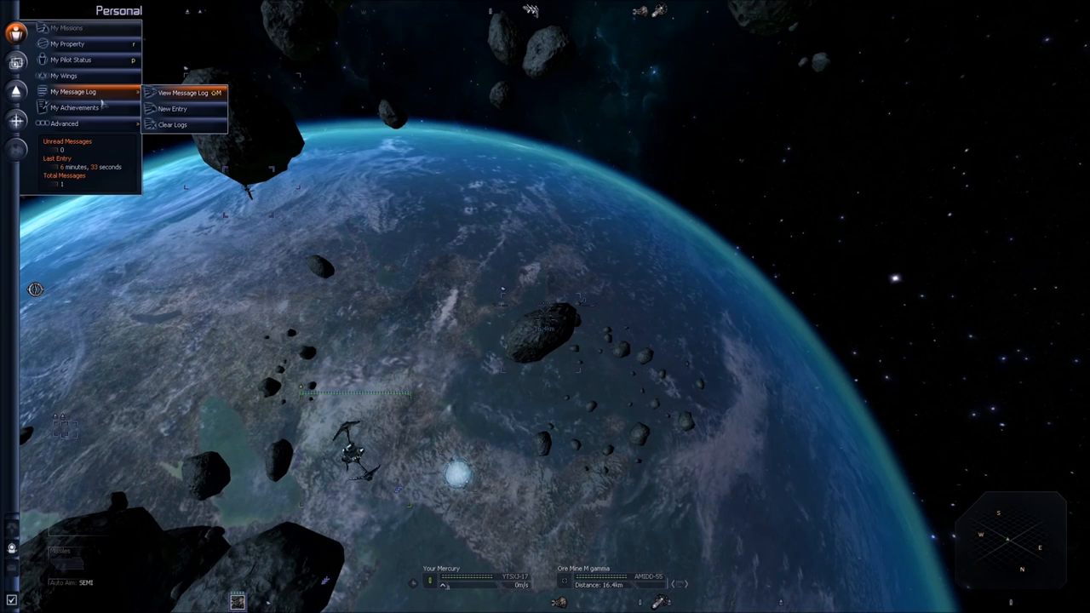
{"action": "left_click", "coordinate": [77, 108]}
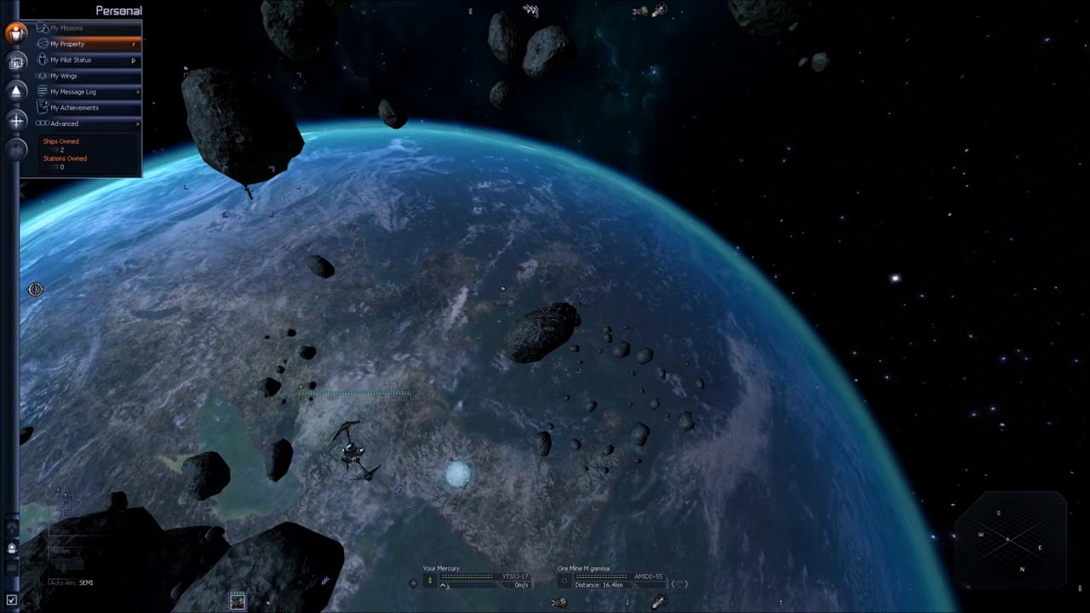
{"action": "left_click", "coordinate": [64, 123]}
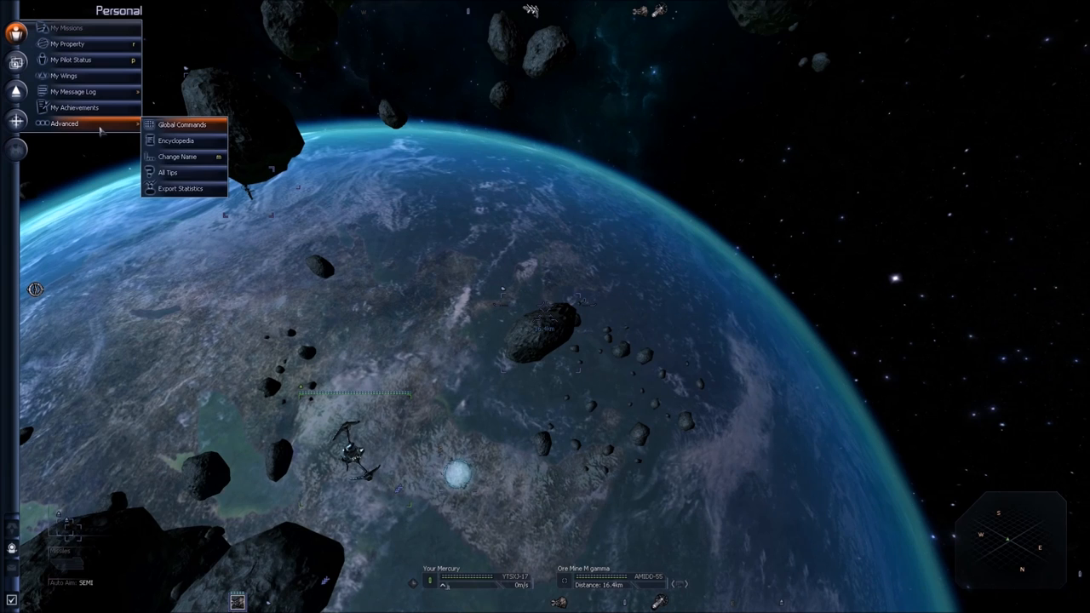
{"action": "mouse_move", "coordinate": [189, 143]}
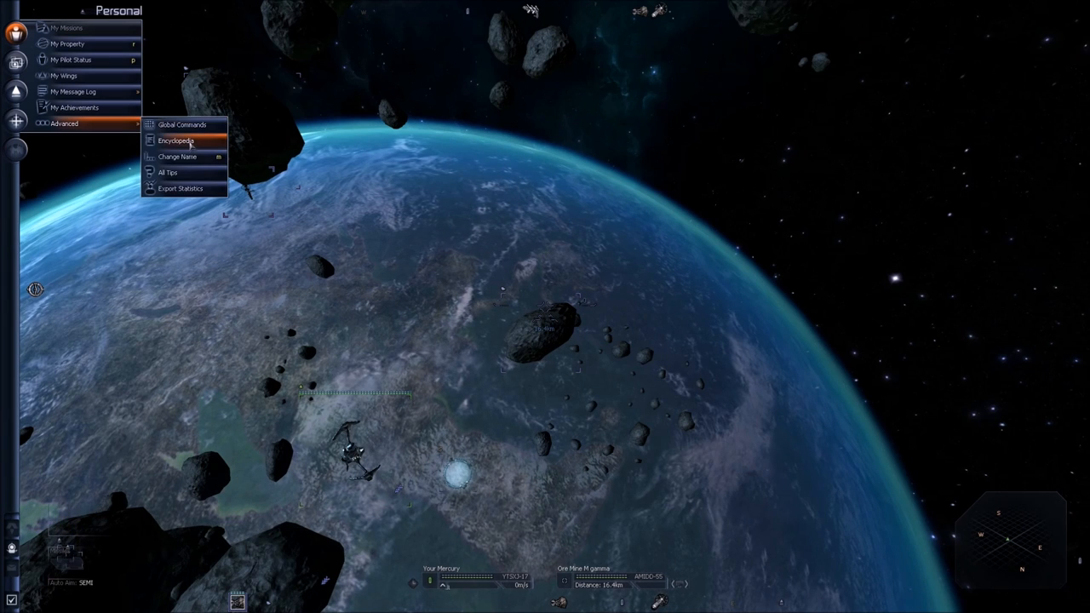
Step: Navigate the encyclopedia to Ships > Argon > TS class entries
{"action": "left_click", "coordinate": [176, 140]}
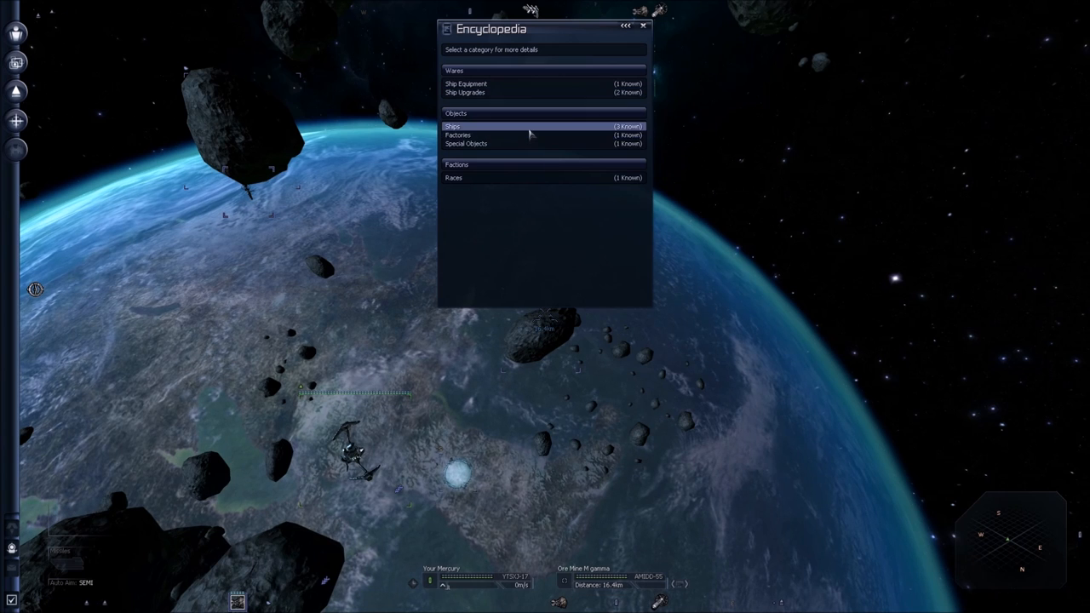
{"action": "left_click", "coordinate": [453, 126]}
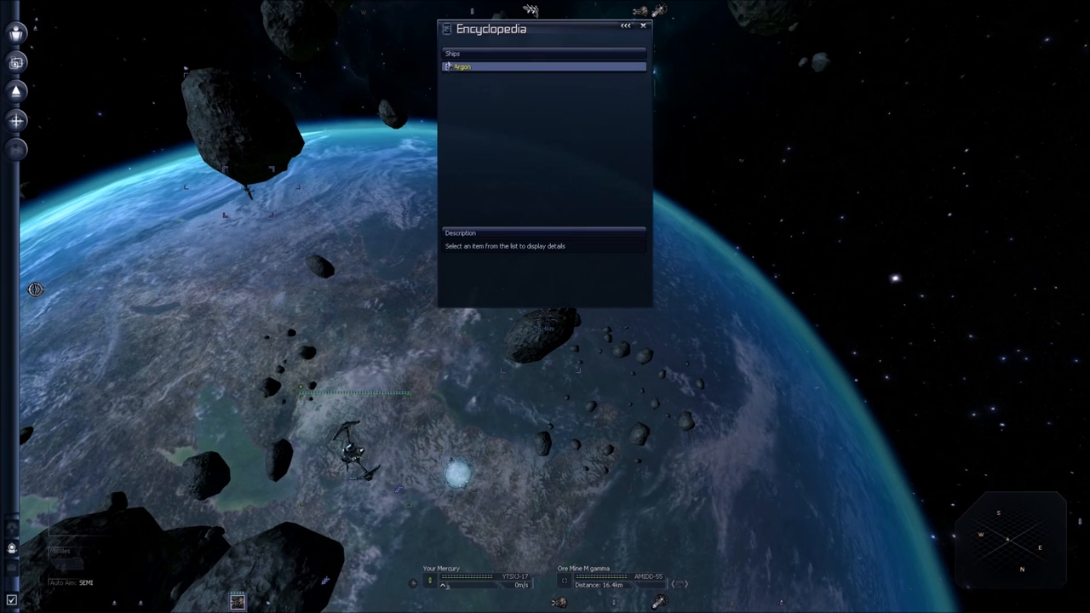
{"action": "left_click", "coordinate": [462, 67]}
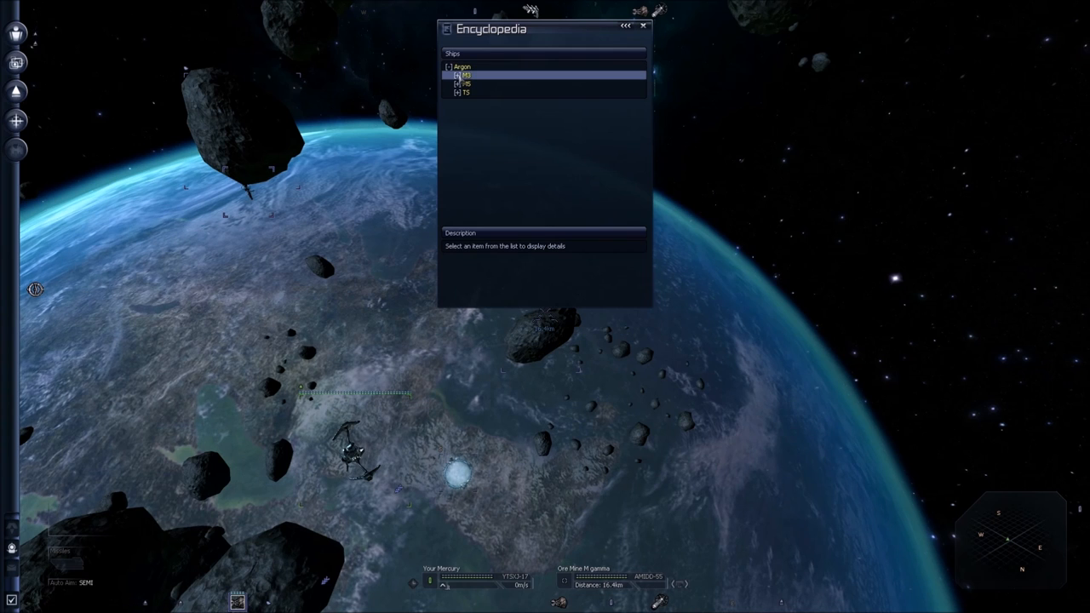
{"action": "left_click", "coordinate": [464, 92]}
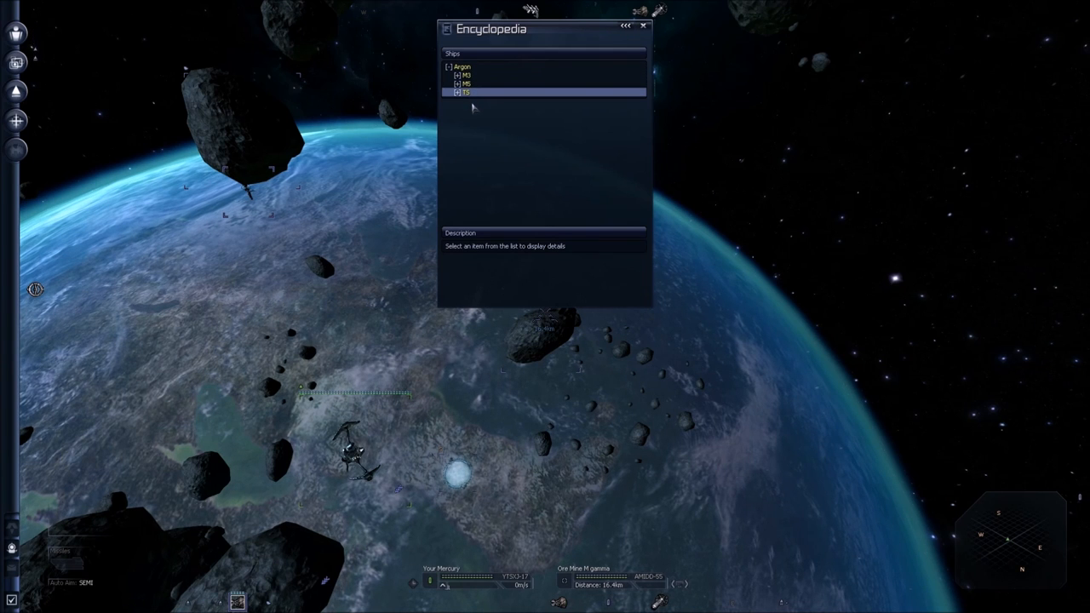
{"action": "left_click", "coordinate": [464, 75]}
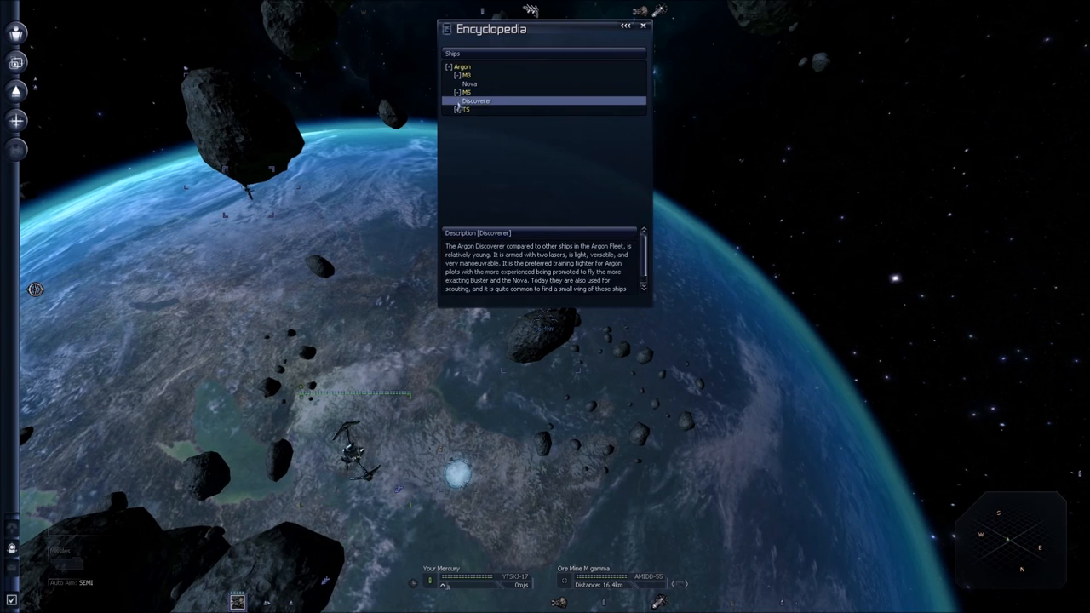
{"action": "left_click", "coordinate": [474, 118]}
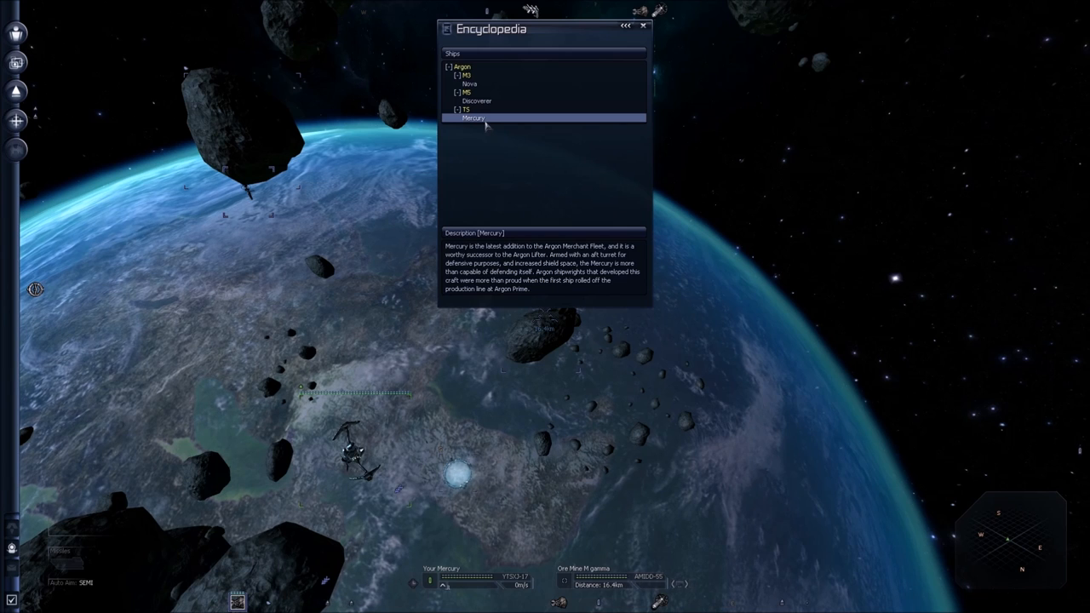
Step: Read the Mercury's technical ship data, then close the Ship Info window
{"action": "double_click", "coordinate": [474, 117]}
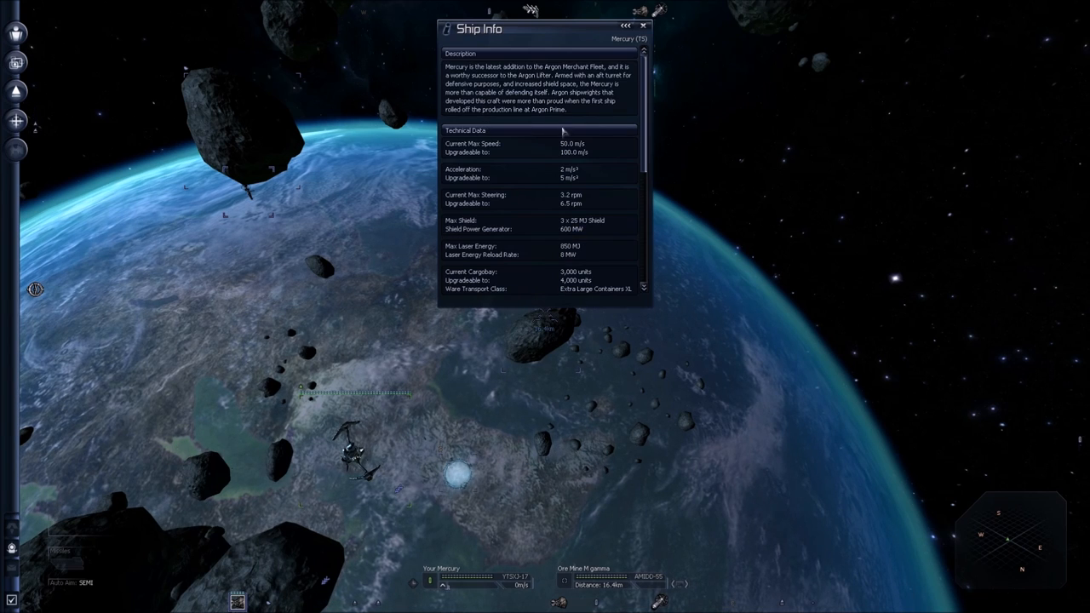
{"action": "scroll", "scroll_direction": "down", "scroll_amount": 3}
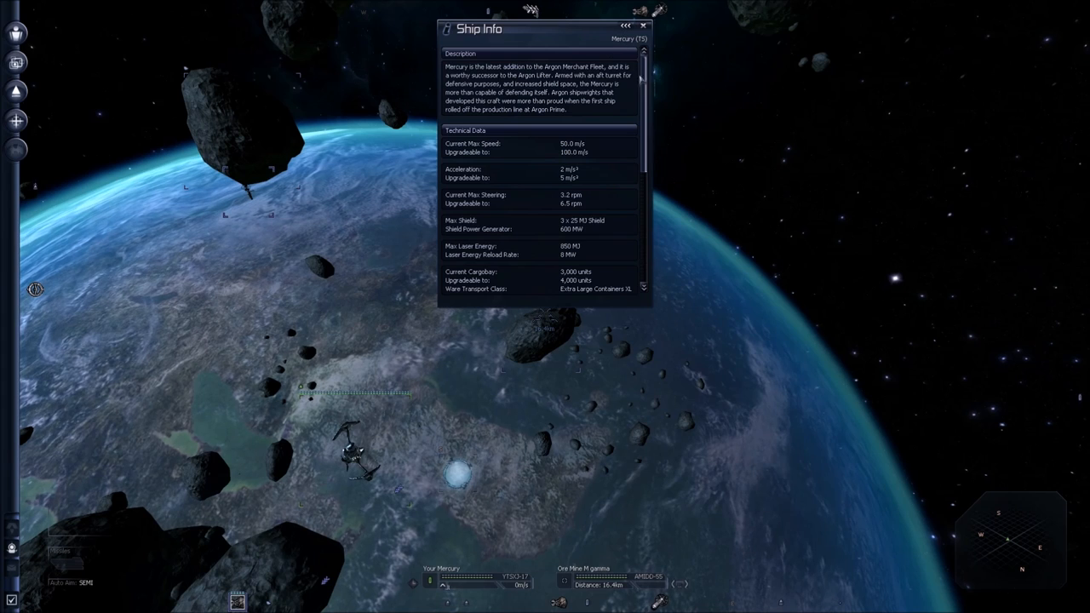
{"action": "left_click", "coordinate": [643, 25]}
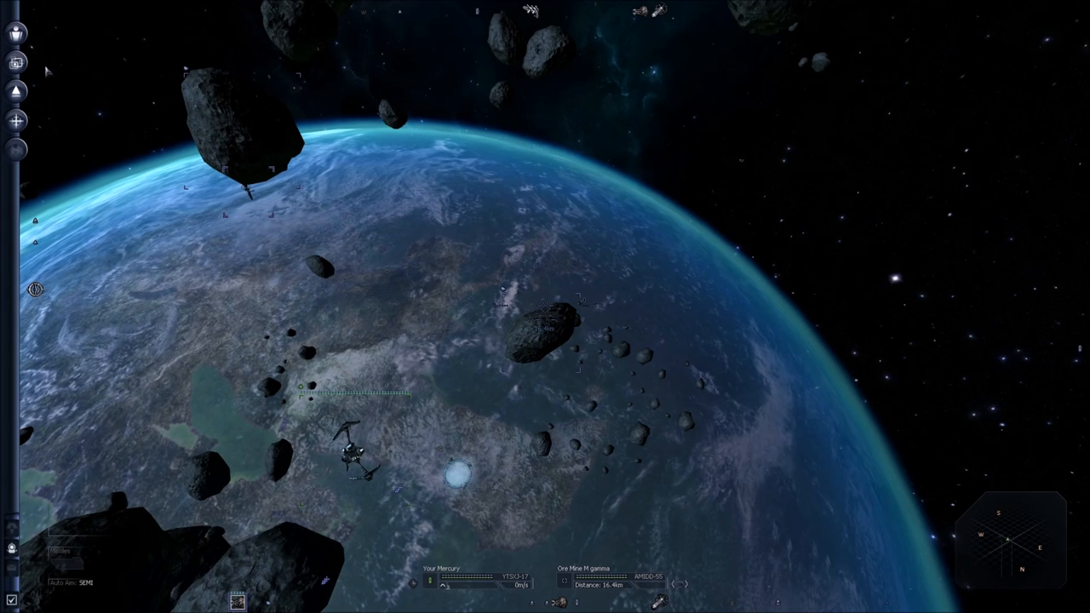
{"action": "left_click", "coordinate": [15, 32]}
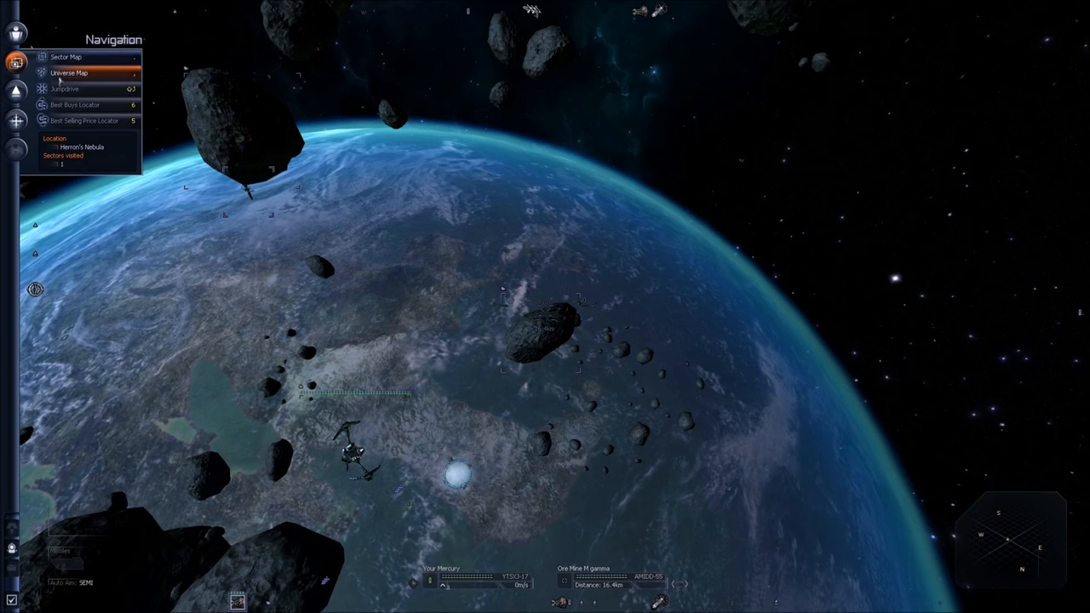
{"action": "left_click", "coordinate": [69, 71]}
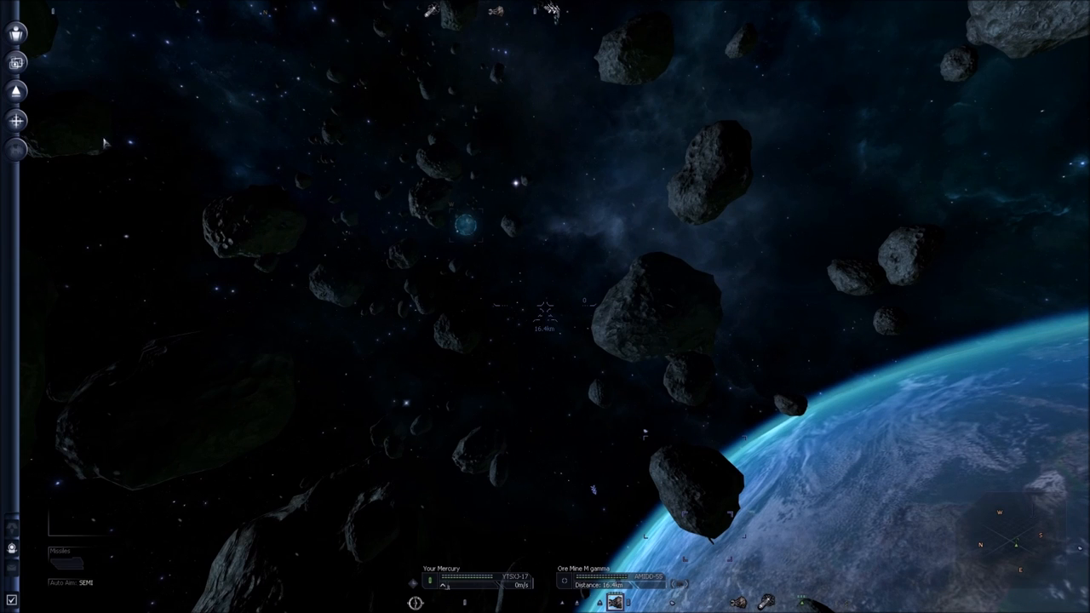
{"action": "left_click", "coordinate": [16, 61]}
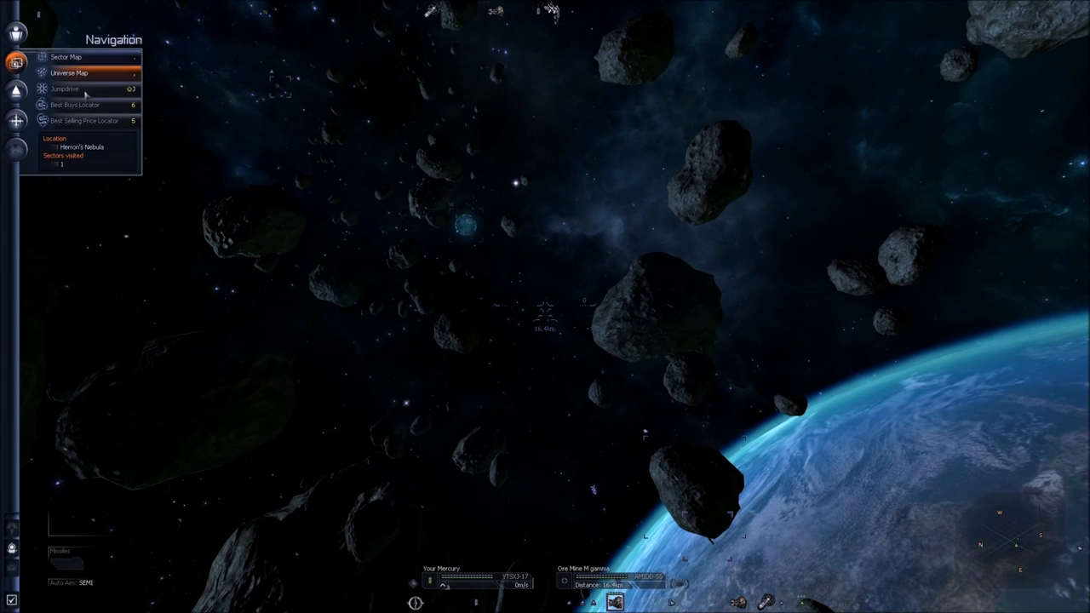
{"action": "left_click", "coordinate": [70, 73]}
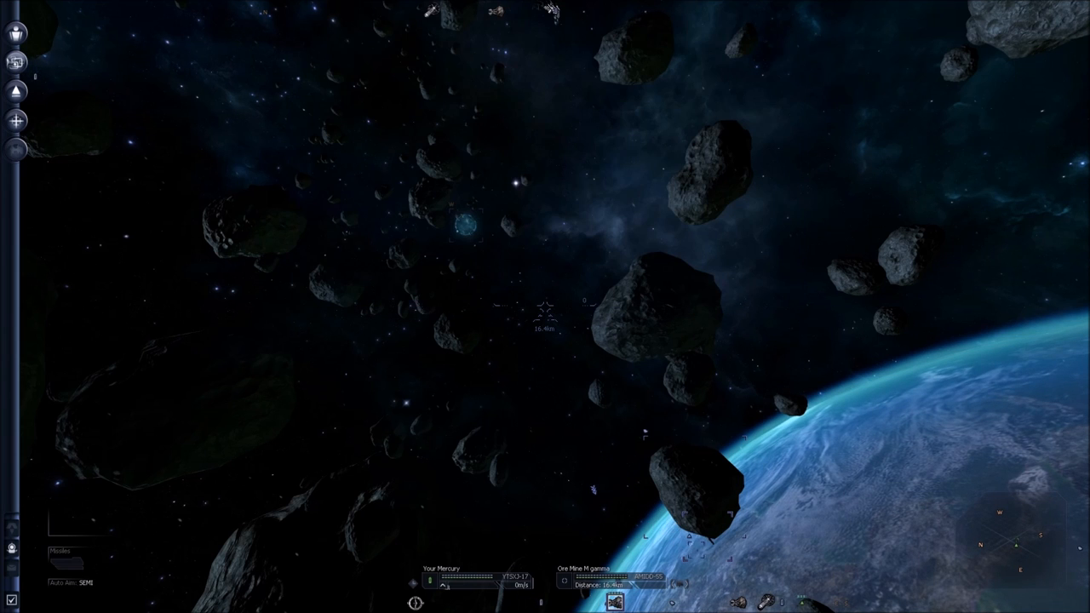
{"action": "left_click", "coordinate": [16, 63]}
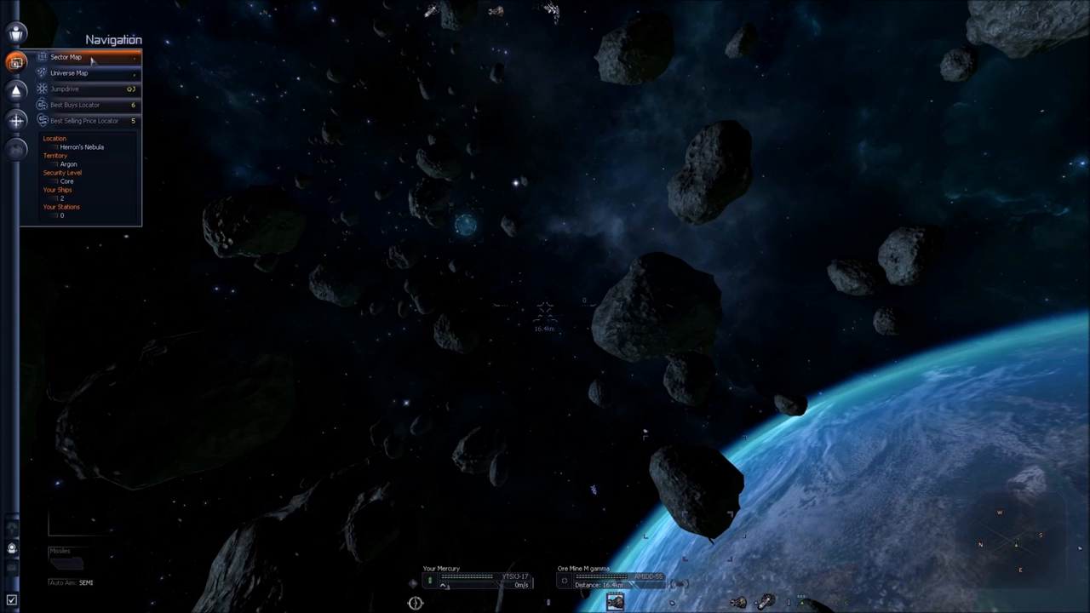
{"action": "mouse_move", "coordinate": [306, 69]}
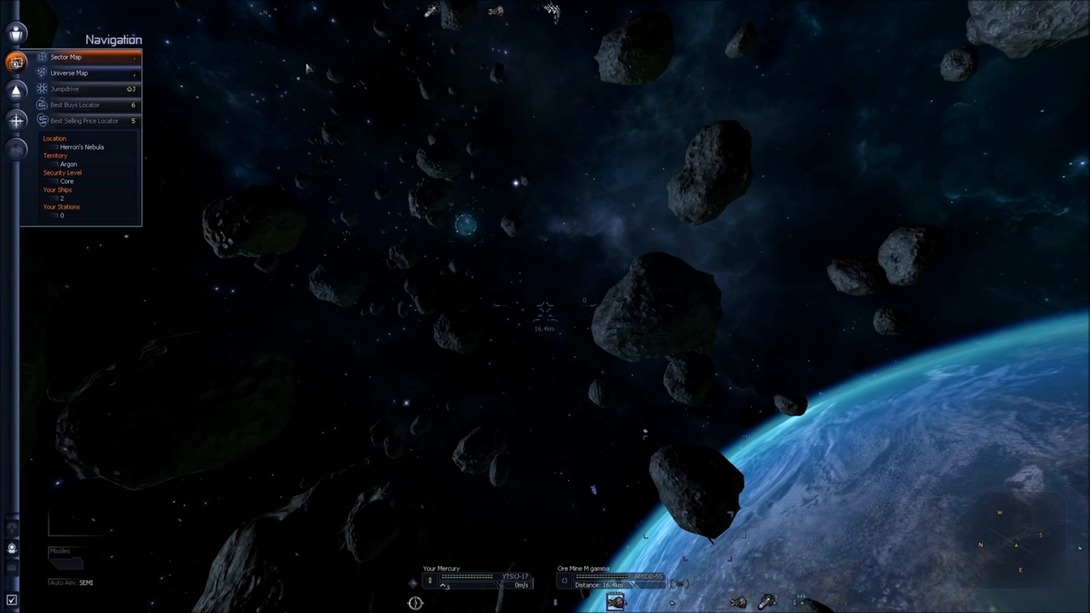
{"action": "left_click", "coordinate": [65, 58]}
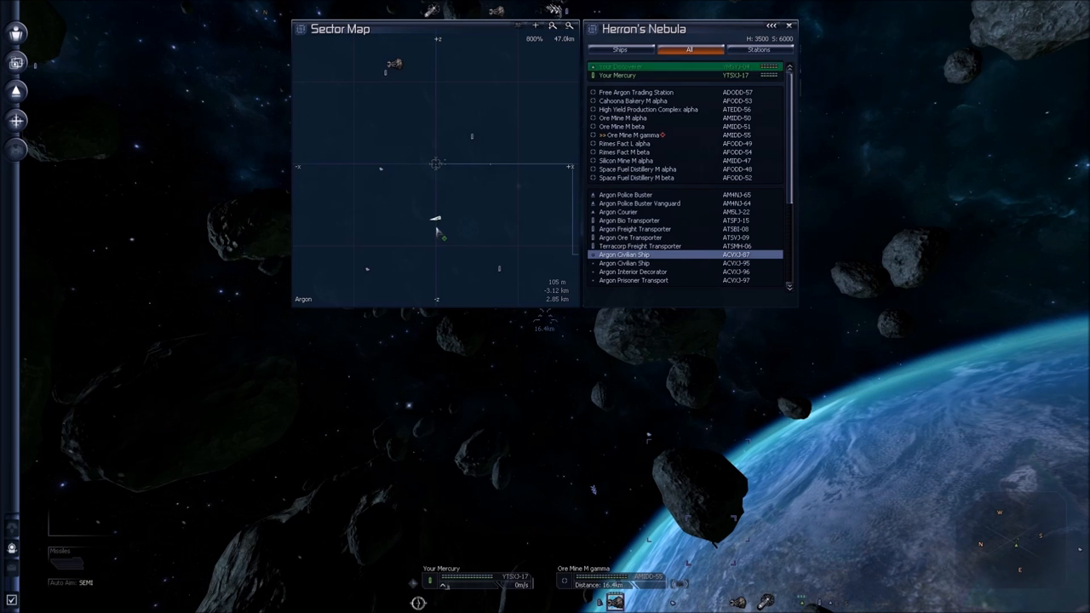
{"action": "left_click", "coordinate": [648, 66]}
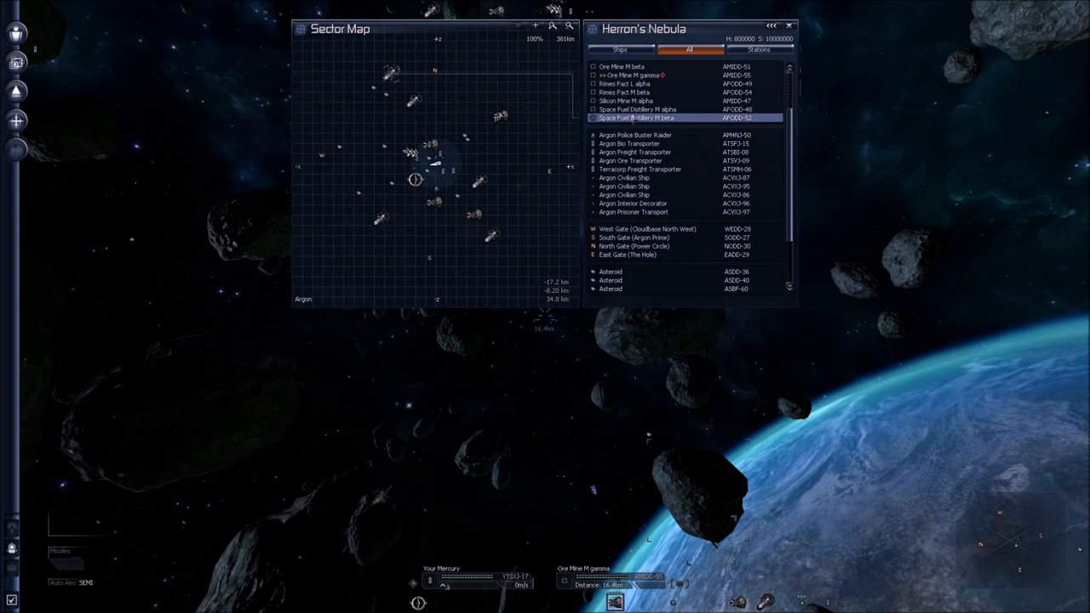
{"action": "left_click", "coordinate": [647, 92]}
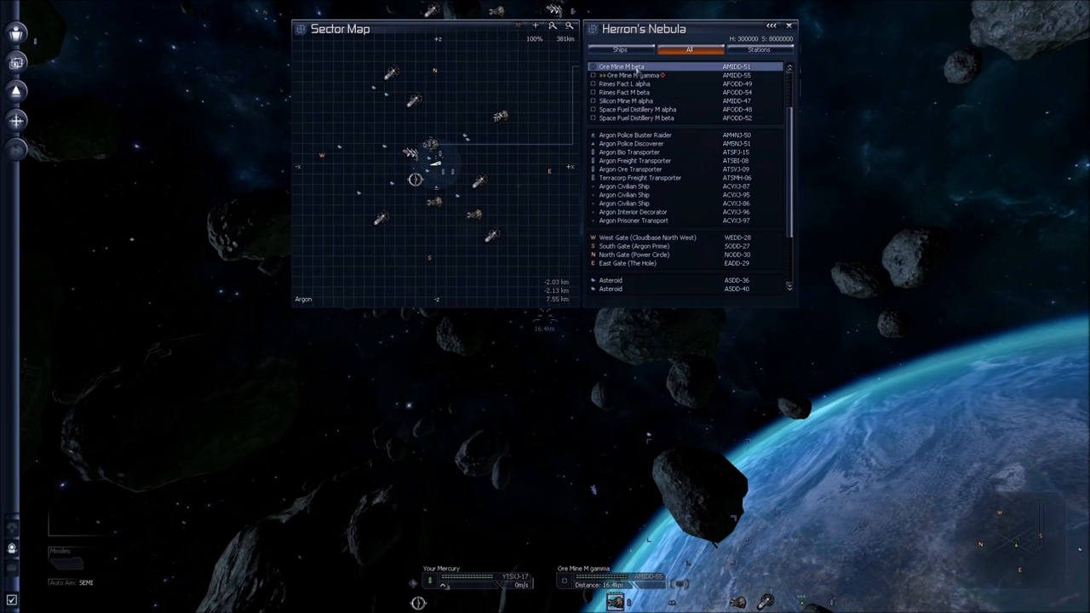
{"action": "left_click", "coordinate": [630, 75]}
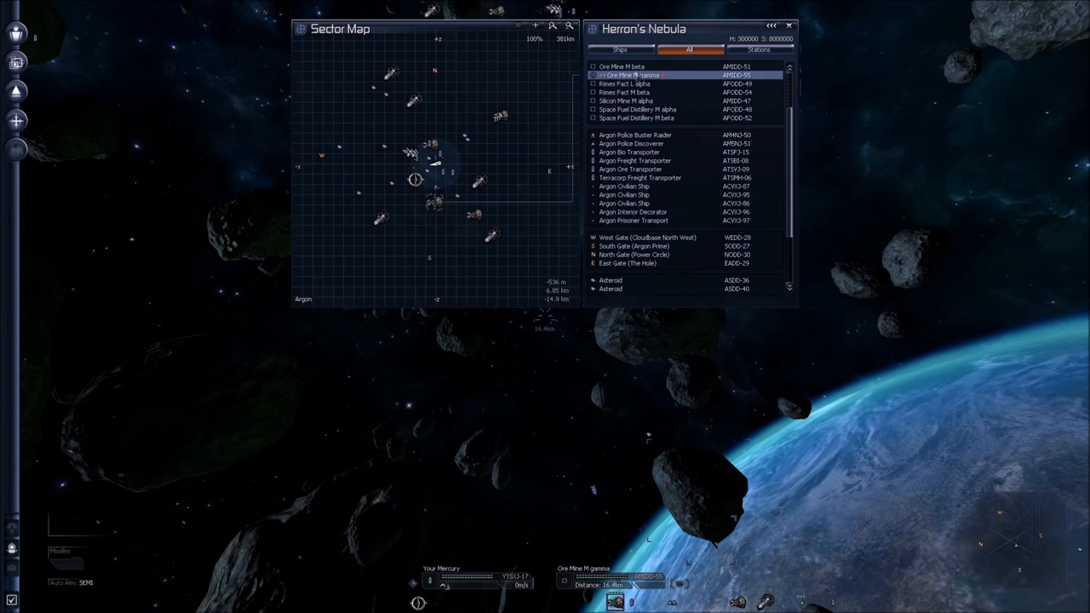
{"action": "left_click", "coordinate": [637, 117]}
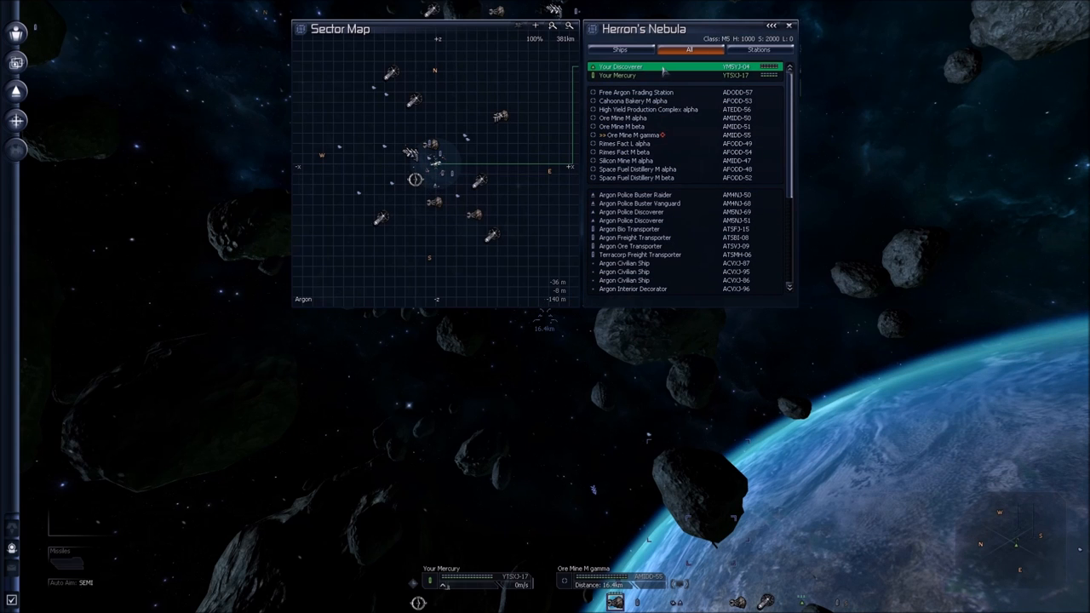
{"action": "mouse_move", "coordinate": [660, 75]}
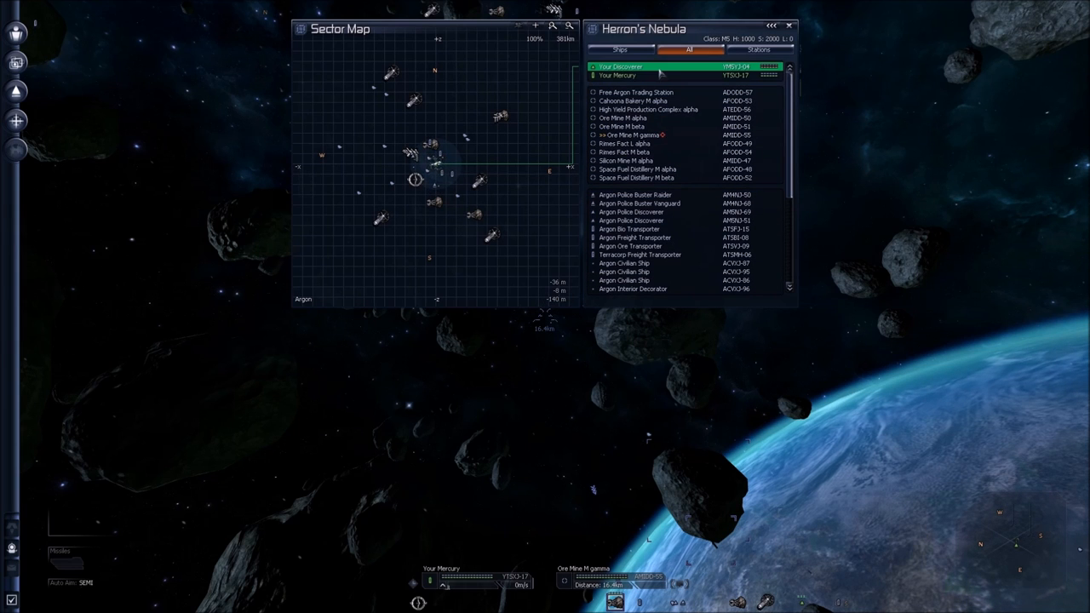
{"action": "left_click", "coordinate": [648, 101]}
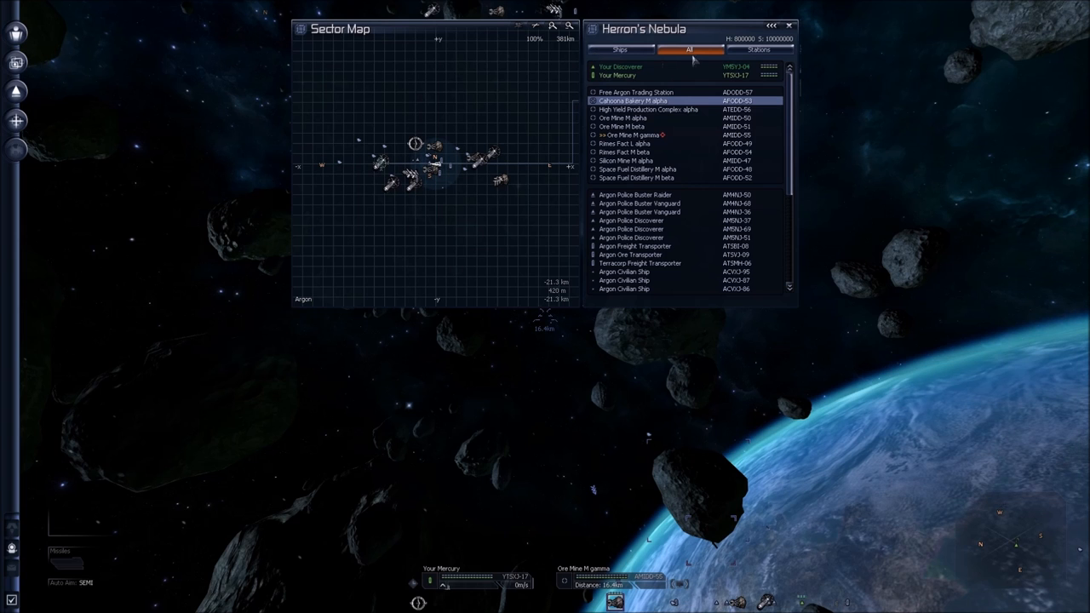
{"action": "left_click", "coordinate": [621, 49]}
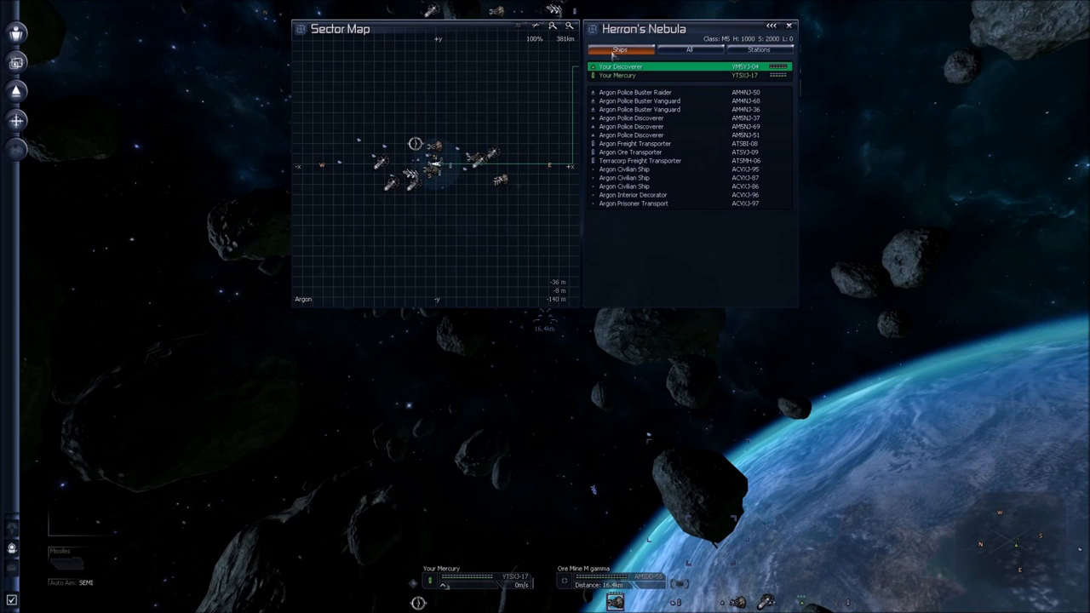
{"action": "left_click", "coordinate": [757, 50]}
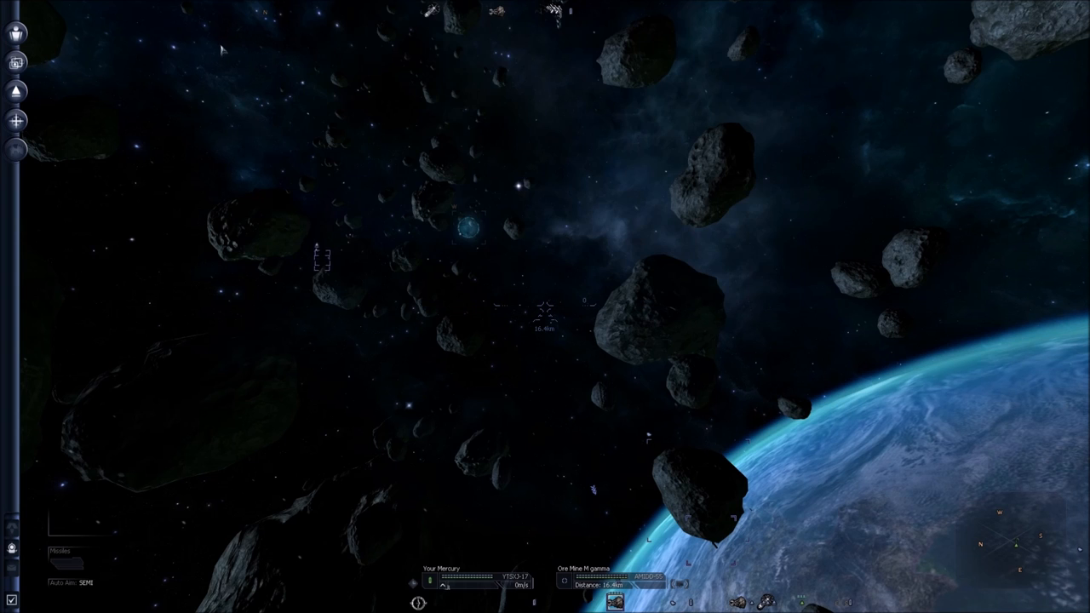
Step: Show the Navigation menu for Herron's Nebula from the left sidebar
{"action": "left_click", "coordinate": [15, 62]}
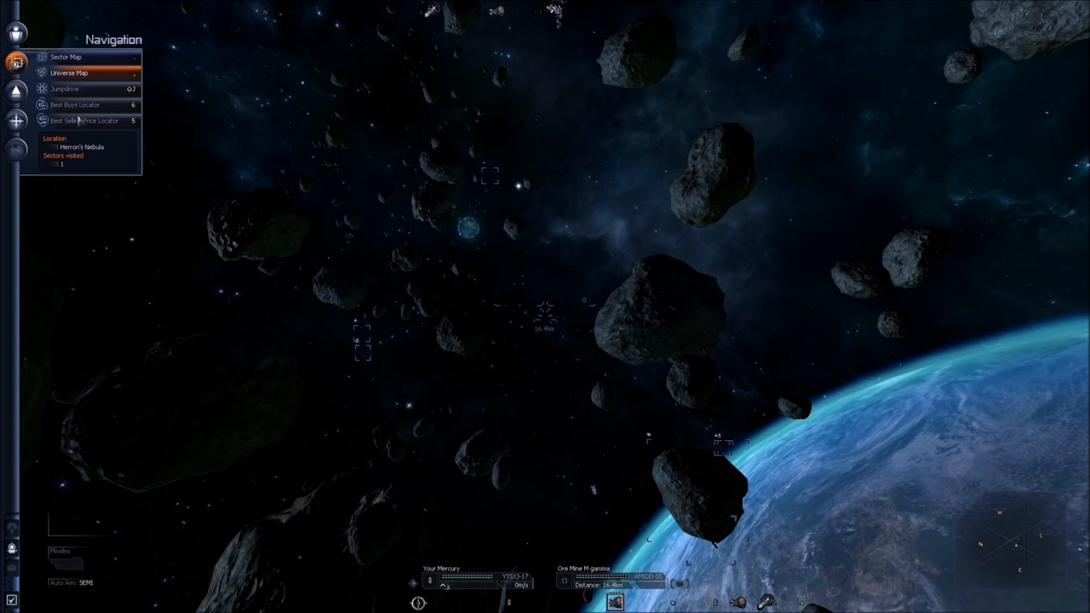
Step: Browse Your Mercury's Autopilot and Freight options, then show its Advanced submenu
{"action": "left_click", "coordinate": [15, 91]}
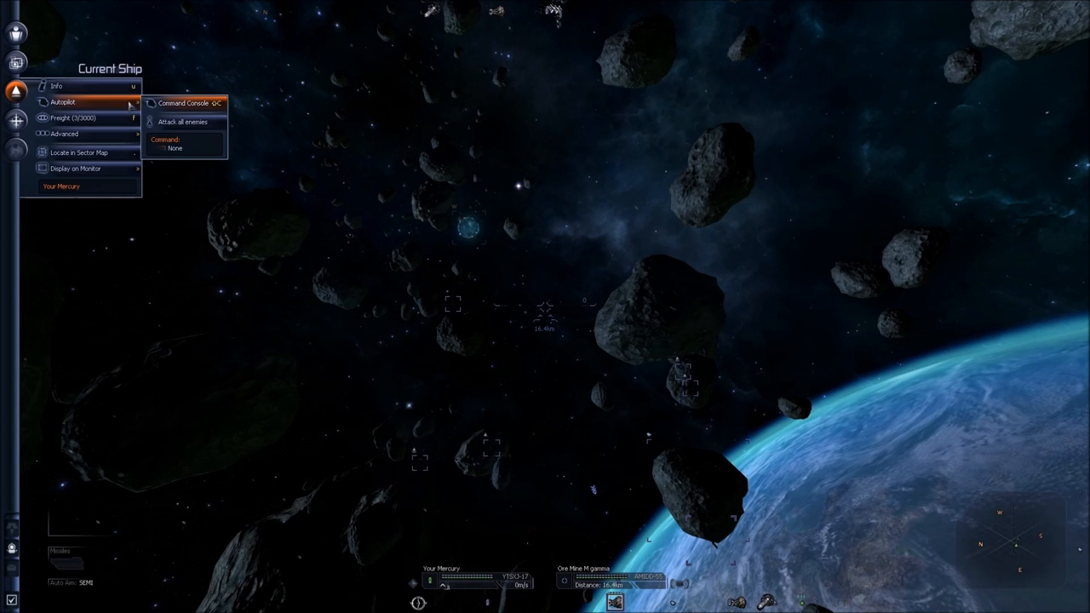
{"action": "mouse_move", "coordinate": [113, 118]}
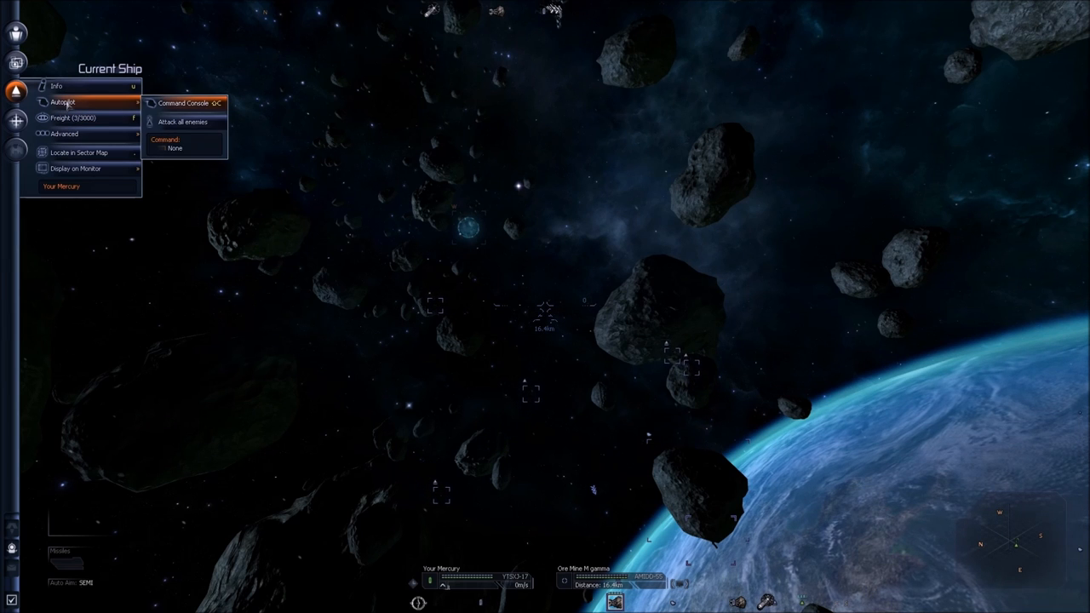
{"action": "mouse_move", "coordinate": [74, 117]}
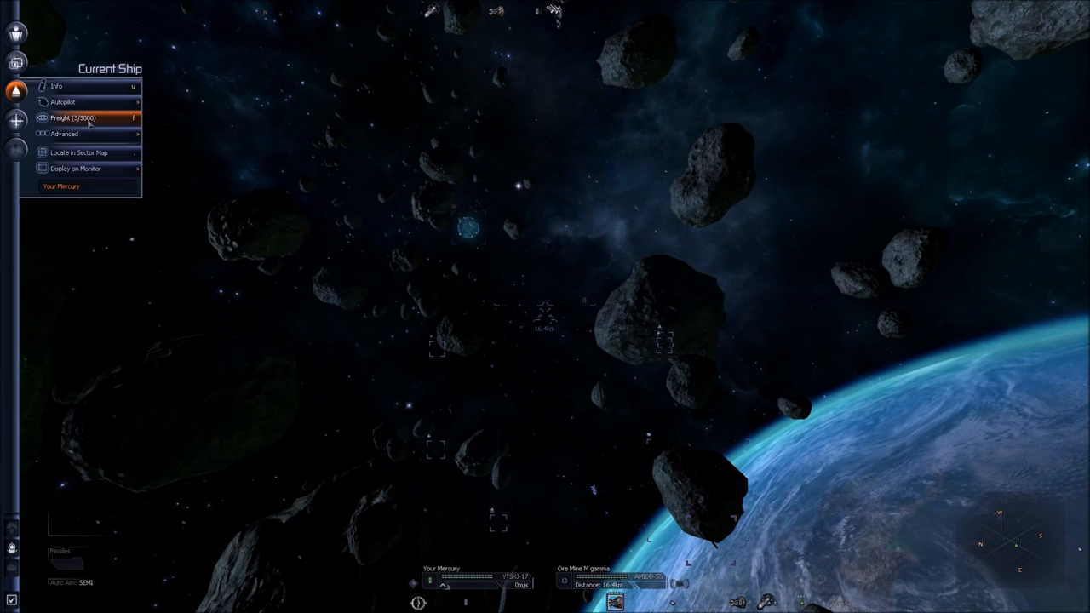
{"action": "left_click", "coordinate": [74, 117]}
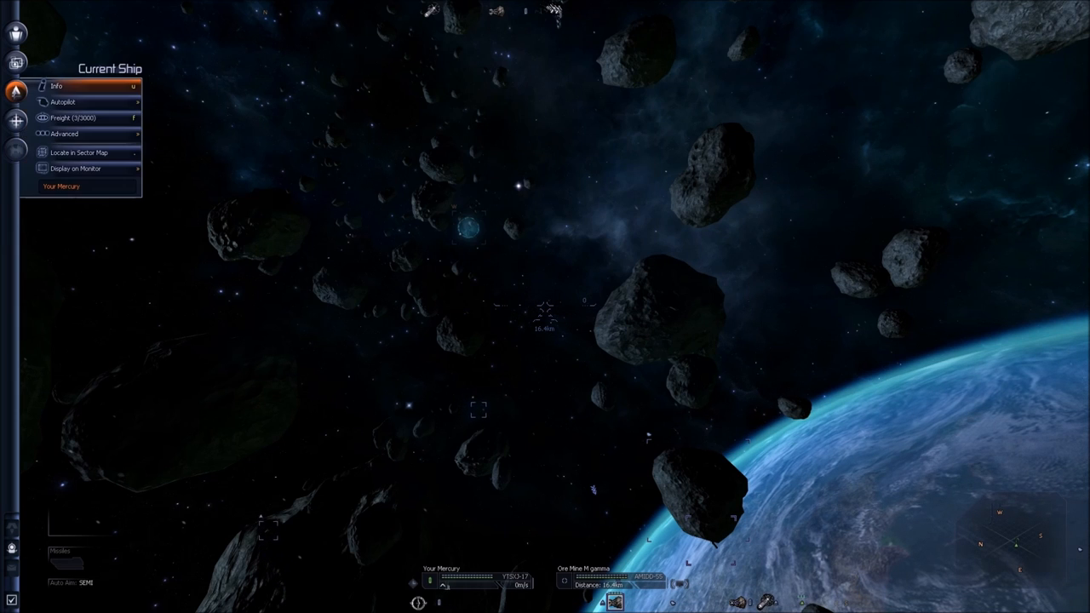
{"action": "left_click", "coordinate": [64, 134]}
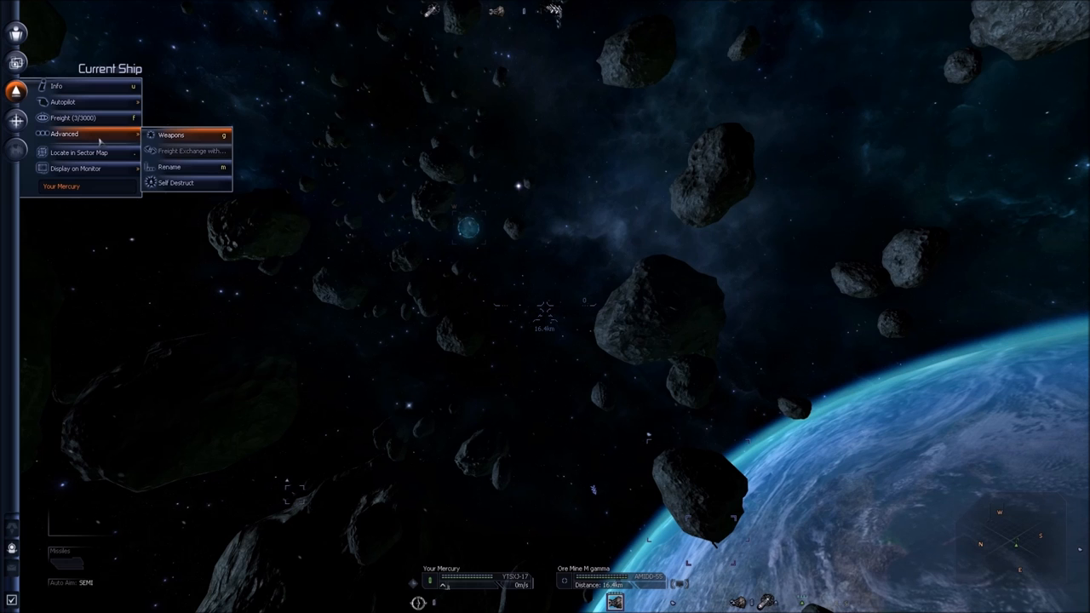
Step: Check Weapon Control (no weapons), close it, try Locate in Sector Map, reopen Current Ship
{"action": "left_click", "coordinate": [170, 135]}
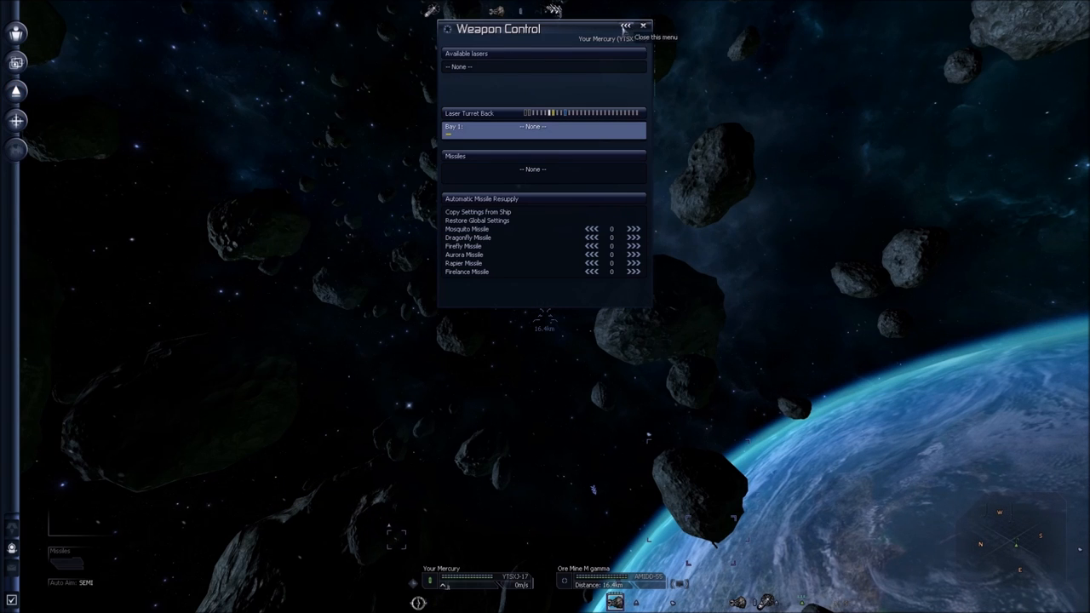
{"action": "left_click", "coordinate": [643, 26]}
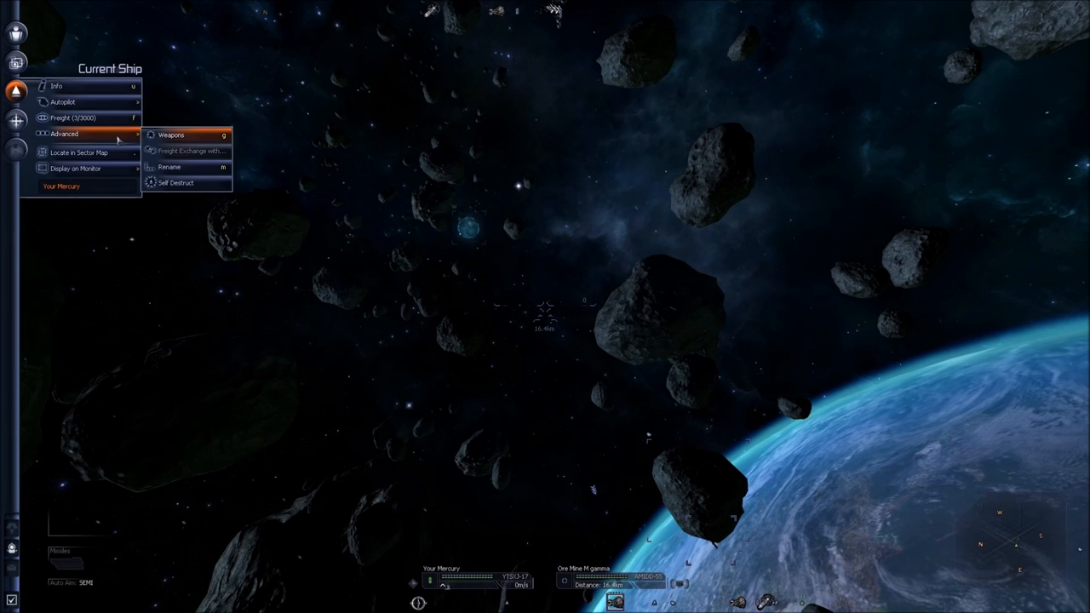
{"action": "mouse_move", "coordinate": [169, 166]}
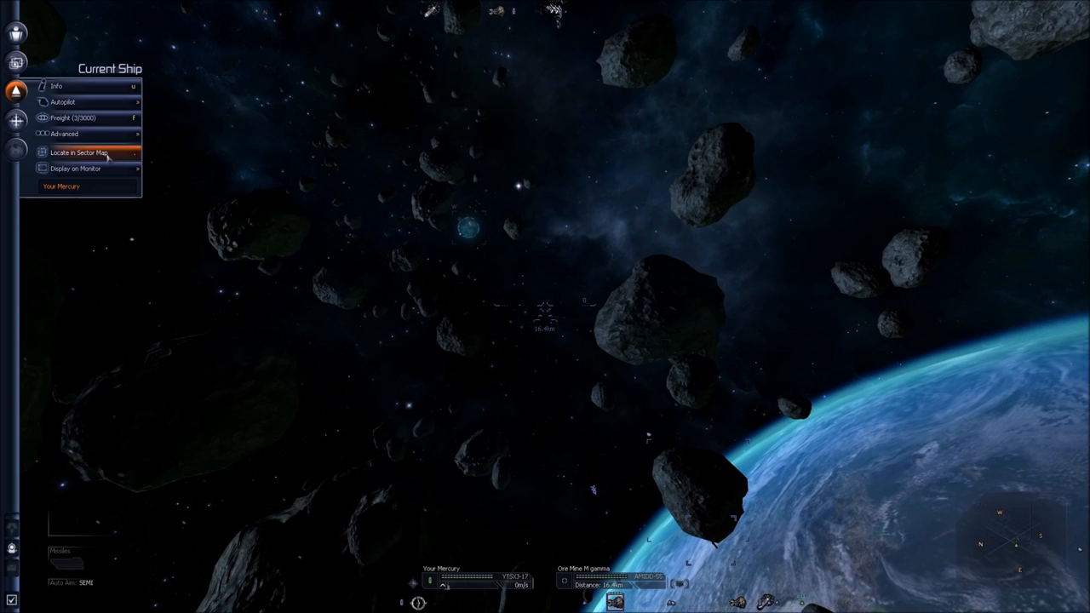
{"action": "left_click", "coordinate": [78, 153]}
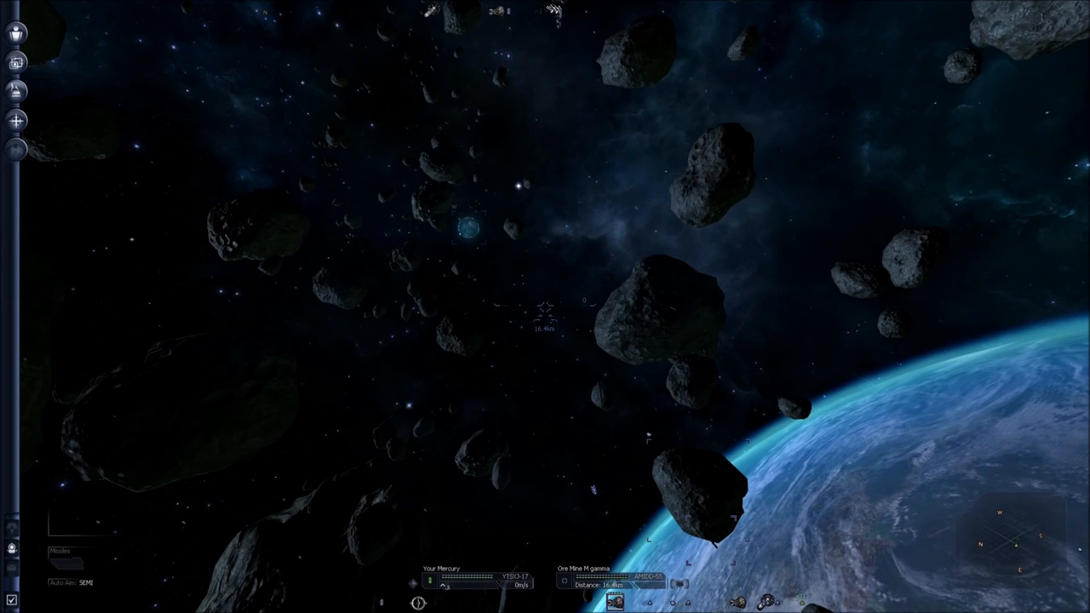
{"action": "left_click", "coordinate": [17, 89]}
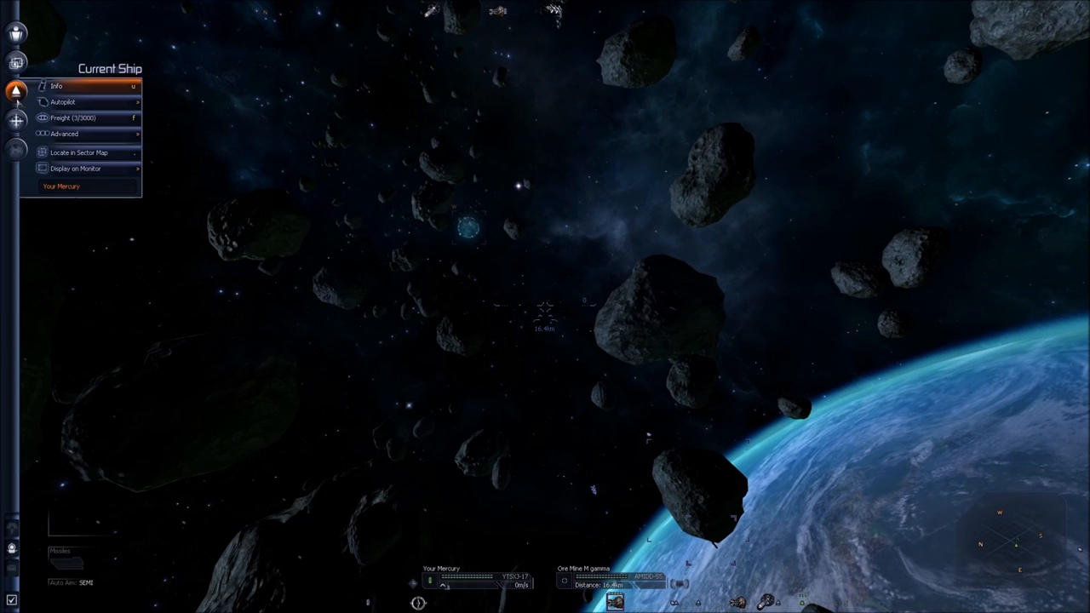
Step: Send Your Mercury to the Right Monitor through Display on Monitor
{"action": "left_click", "coordinate": [16, 121]}
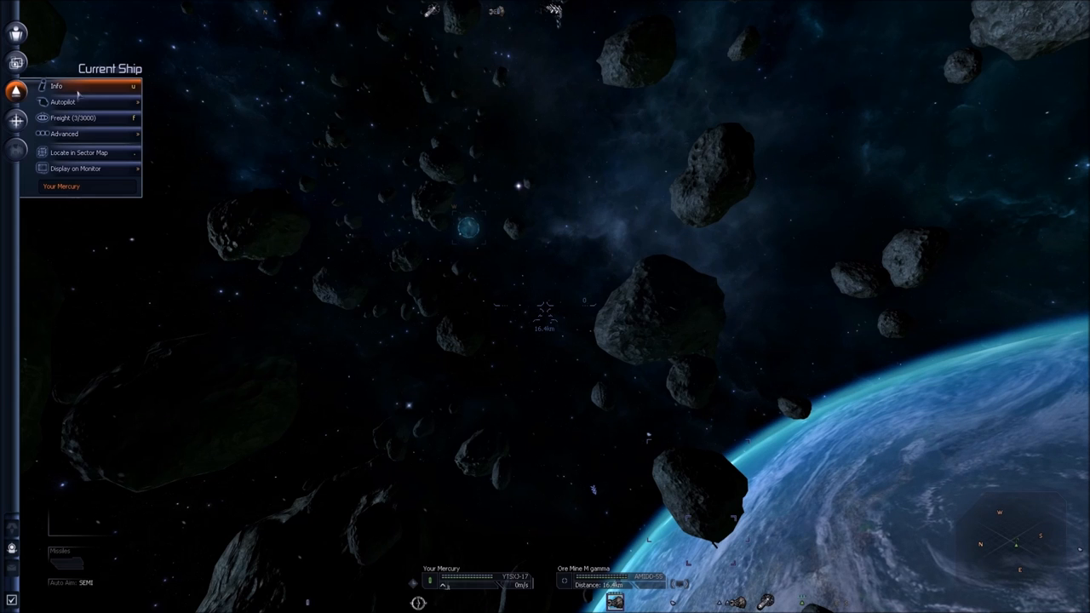
{"action": "mouse_move", "coordinate": [77, 168]}
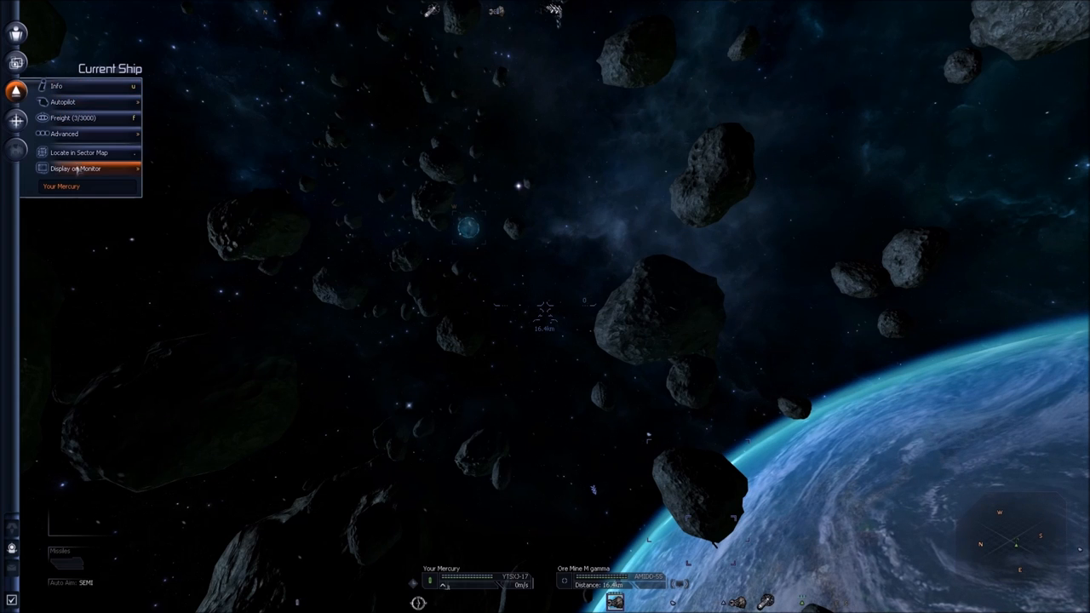
{"action": "left_click", "coordinate": [77, 168]}
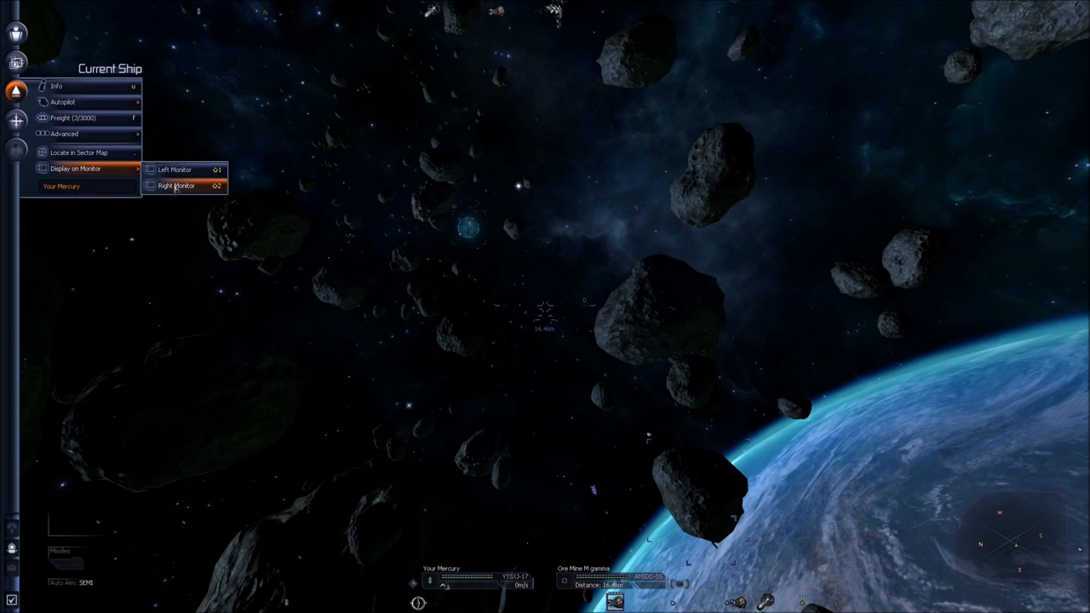
{"action": "left_click", "coordinate": [175, 186]}
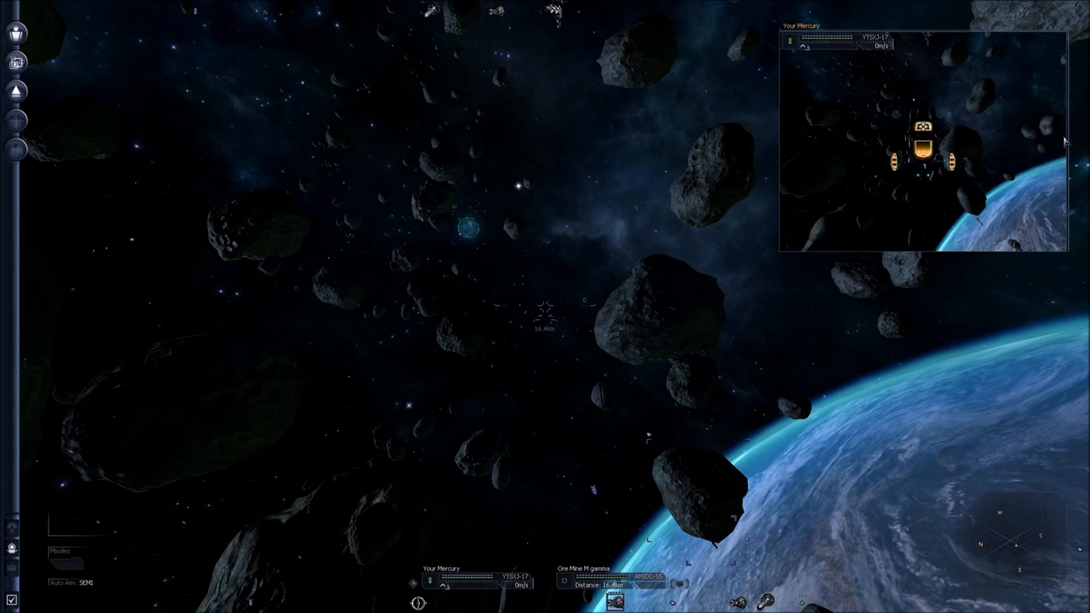
{"action": "mouse_move", "coordinate": [685, 237]}
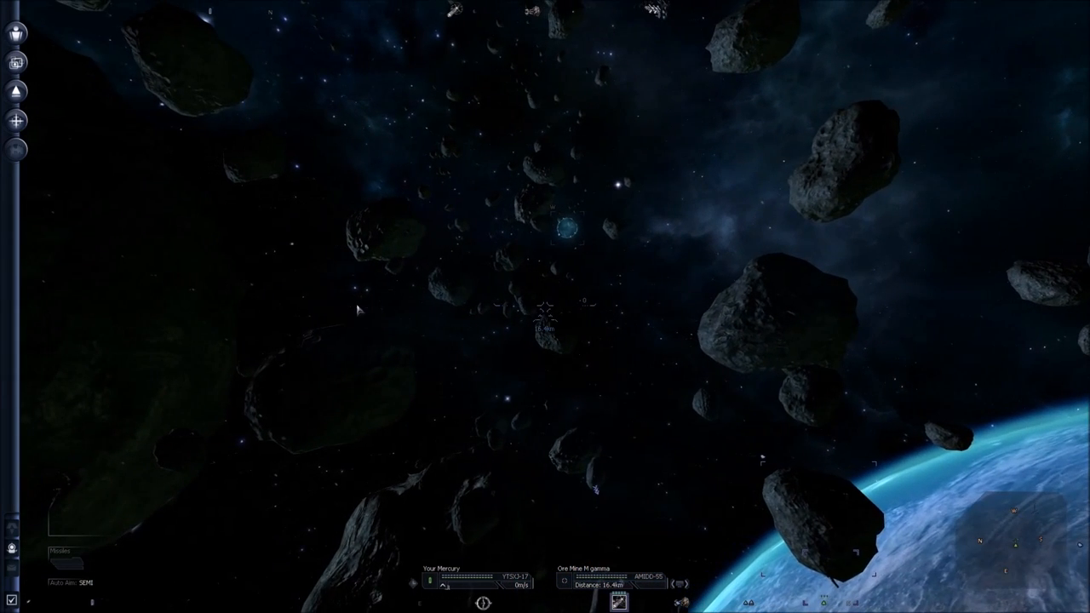
{"action": "mouse_move", "coordinate": [315, 356]}
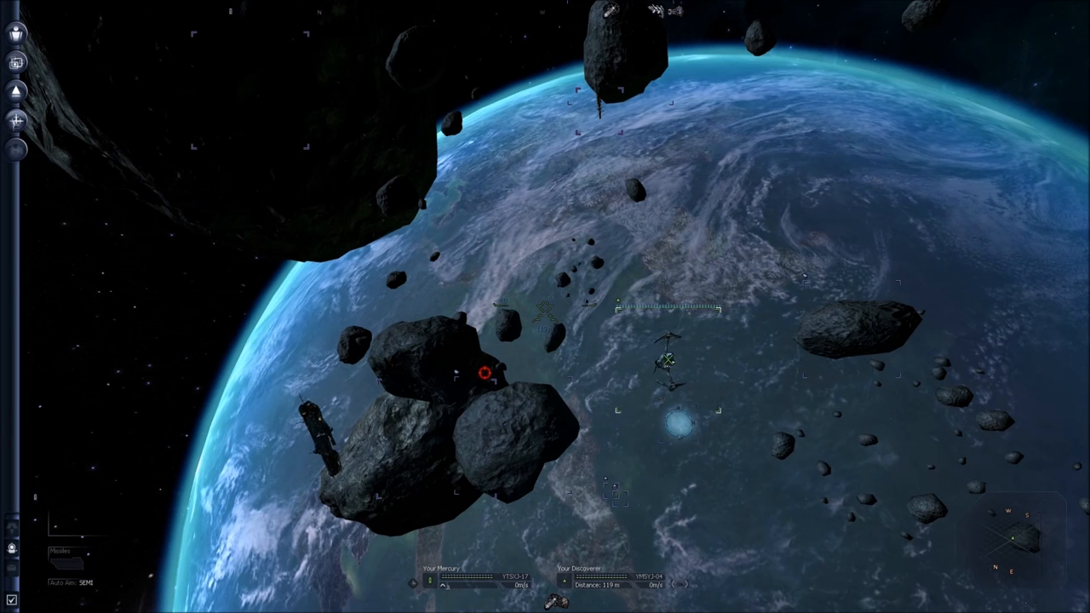
Step: In the Discoverer's Target menu, view Advanced, then Display on Monitor options
{"action": "left_click", "coordinate": [17, 121]}
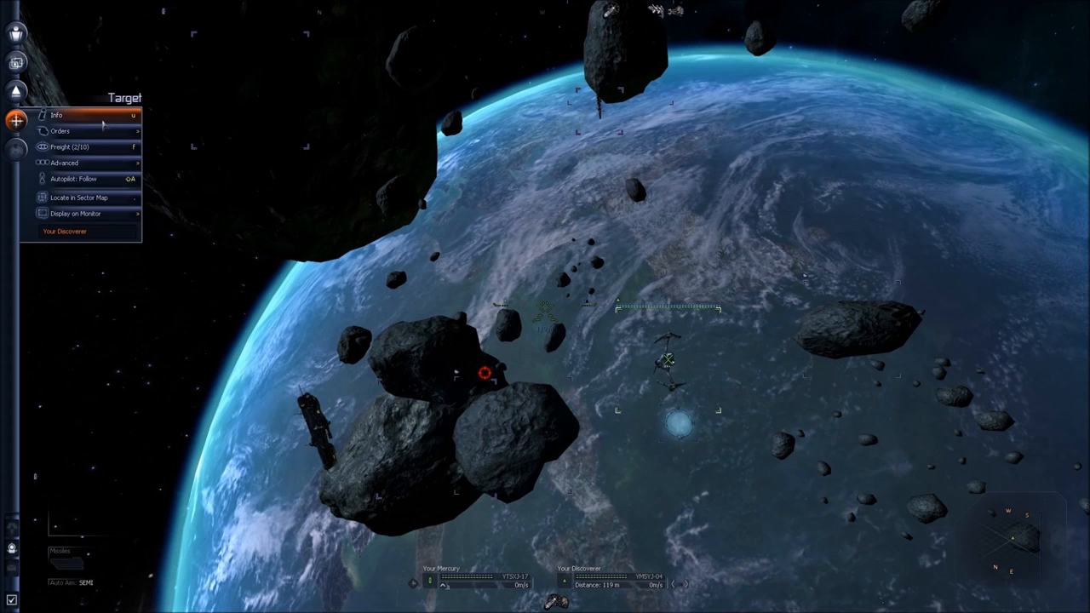
{"action": "left_click", "coordinate": [65, 163]}
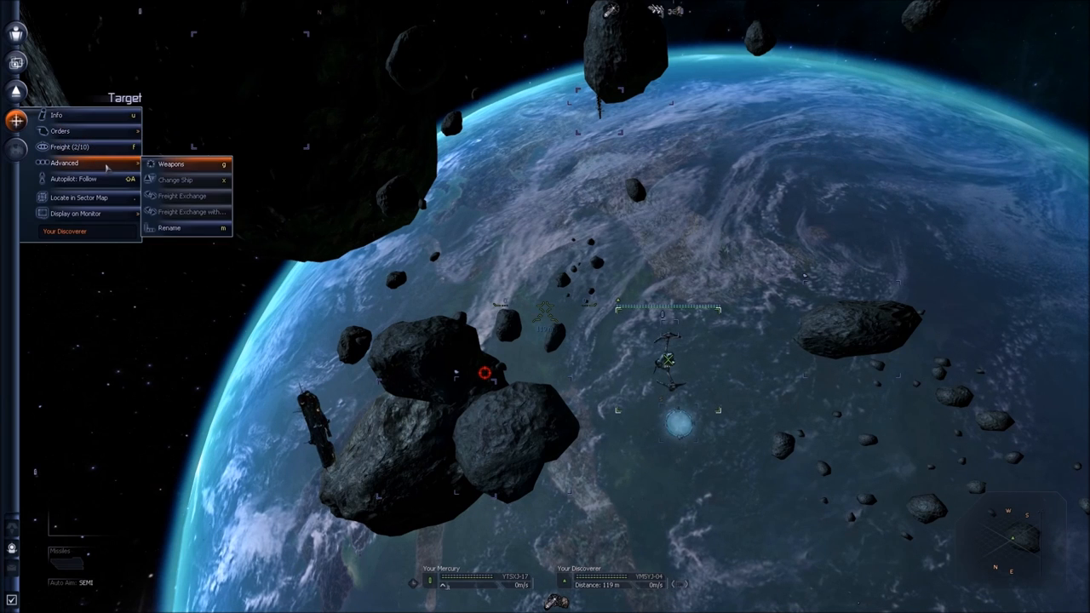
{"action": "mouse_move", "coordinate": [81, 163]}
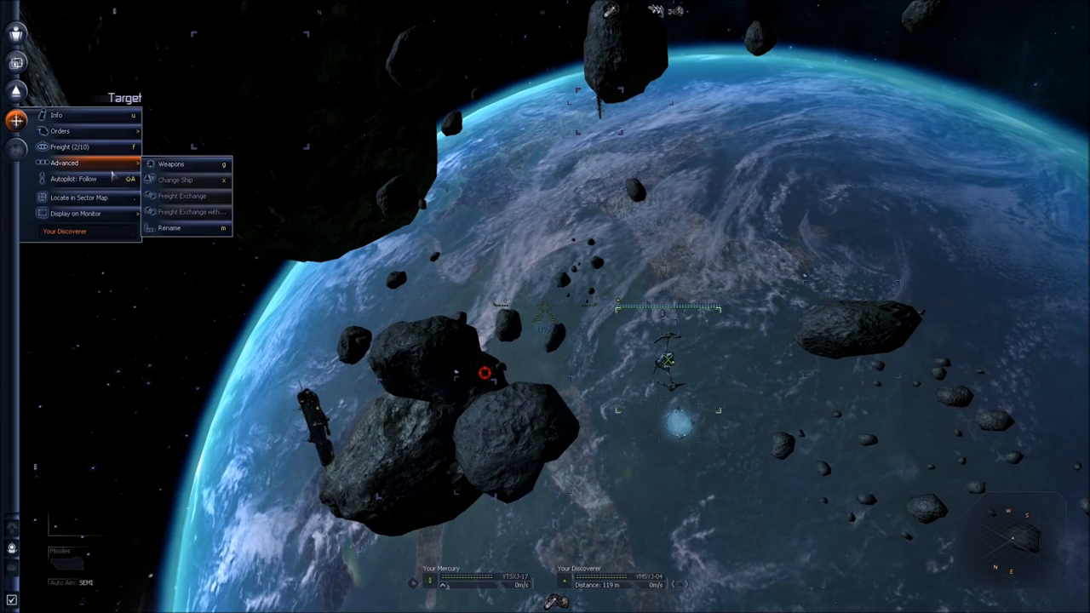
{"action": "mouse_move", "coordinate": [90, 179]}
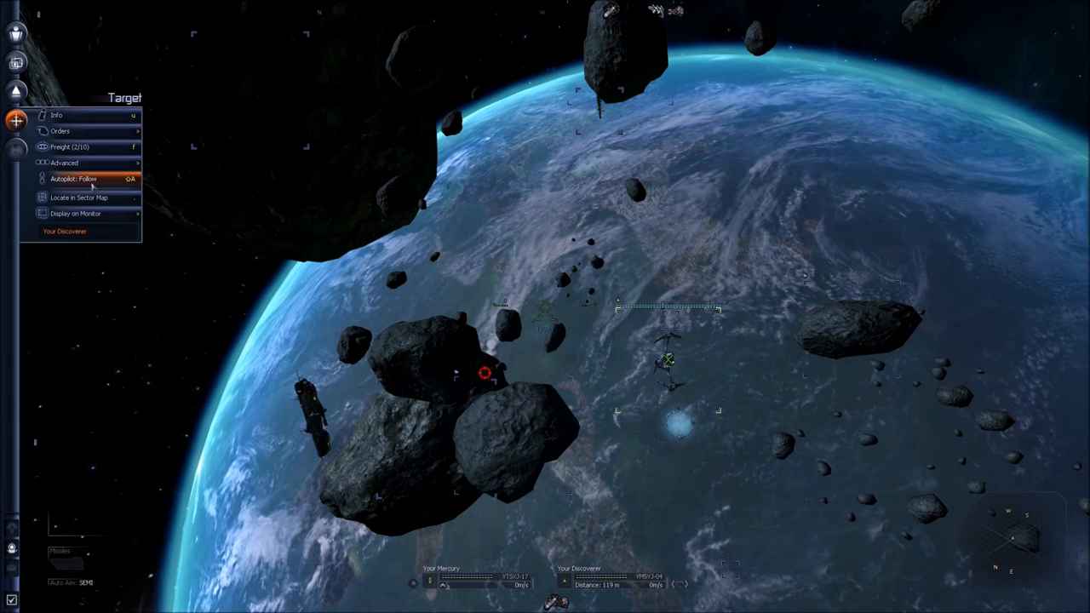
{"action": "mouse_move", "coordinate": [77, 214]}
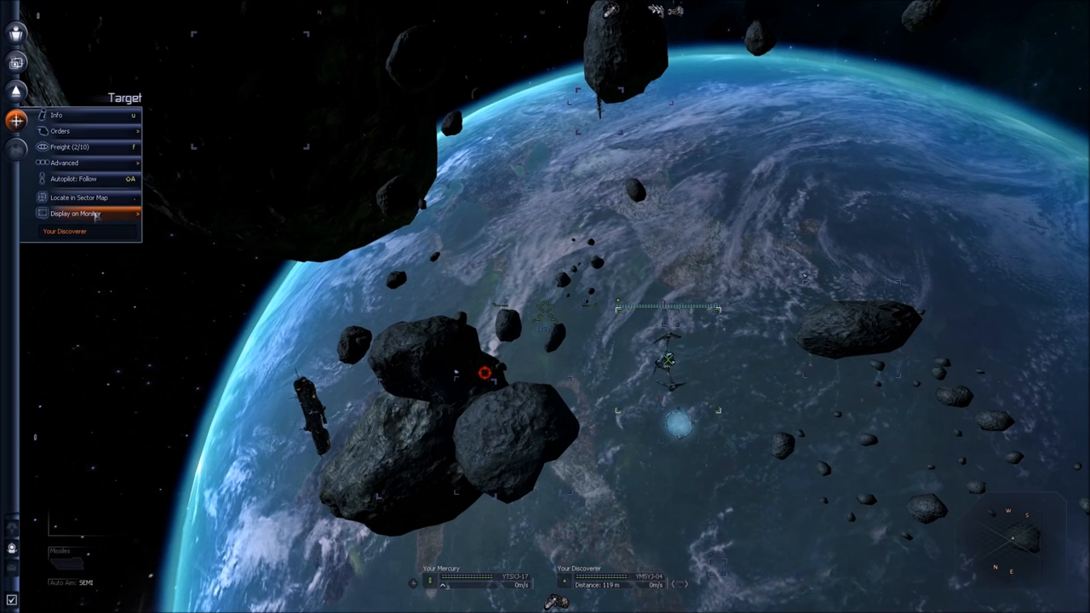
{"action": "left_click", "coordinate": [78, 213]}
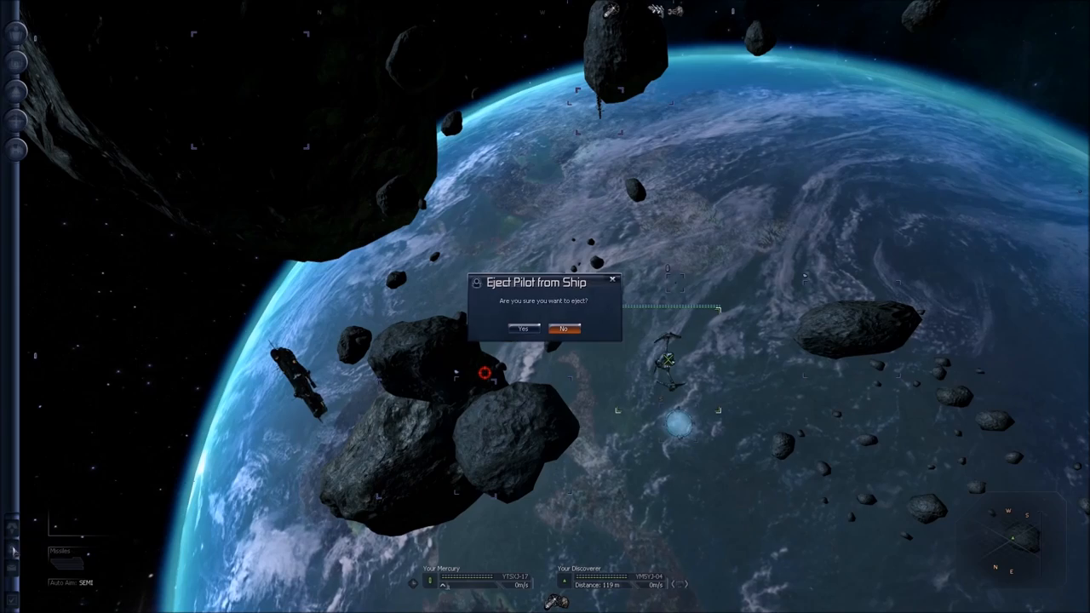
{"action": "left_click", "coordinate": [523, 328]}
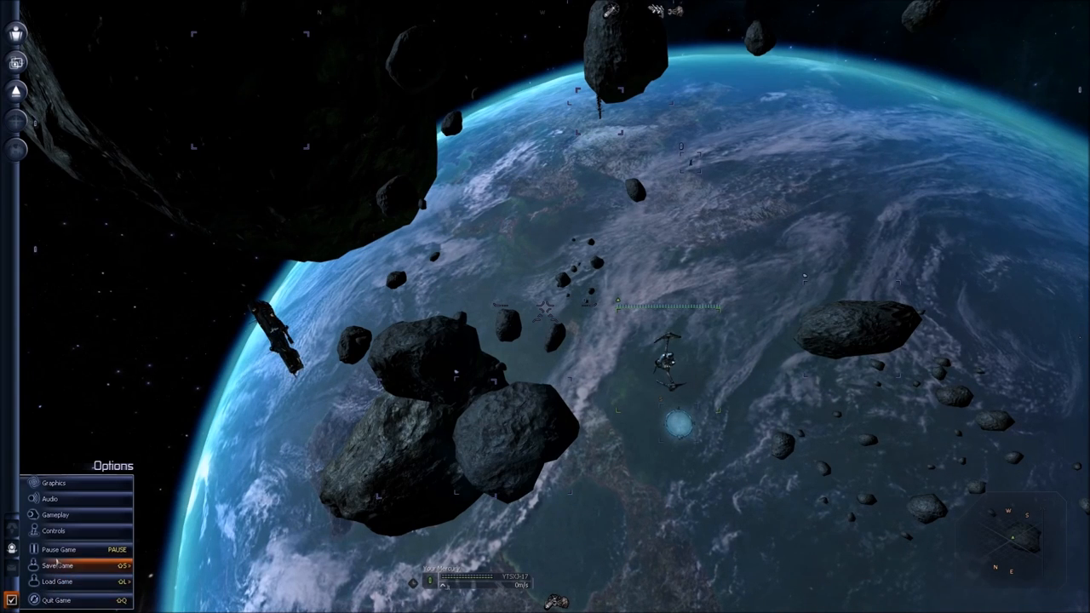
{"action": "mouse_move", "coordinate": [49, 499]}
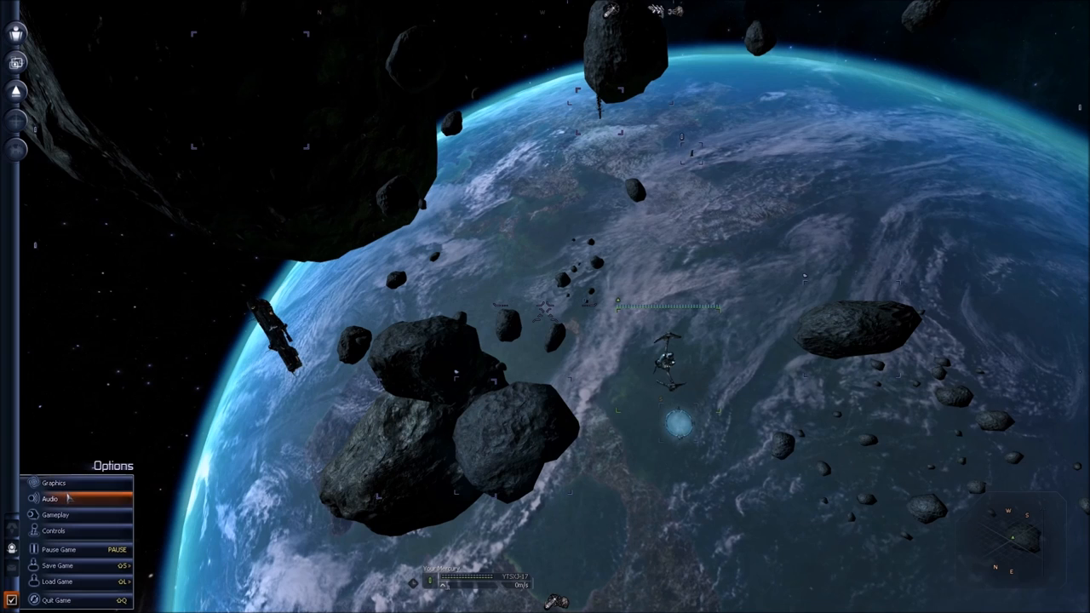
Step: Select Gameplay under Options to show SETA factor, monitor and advanced game settings
{"action": "left_click", "coordinate": [55, 515]}
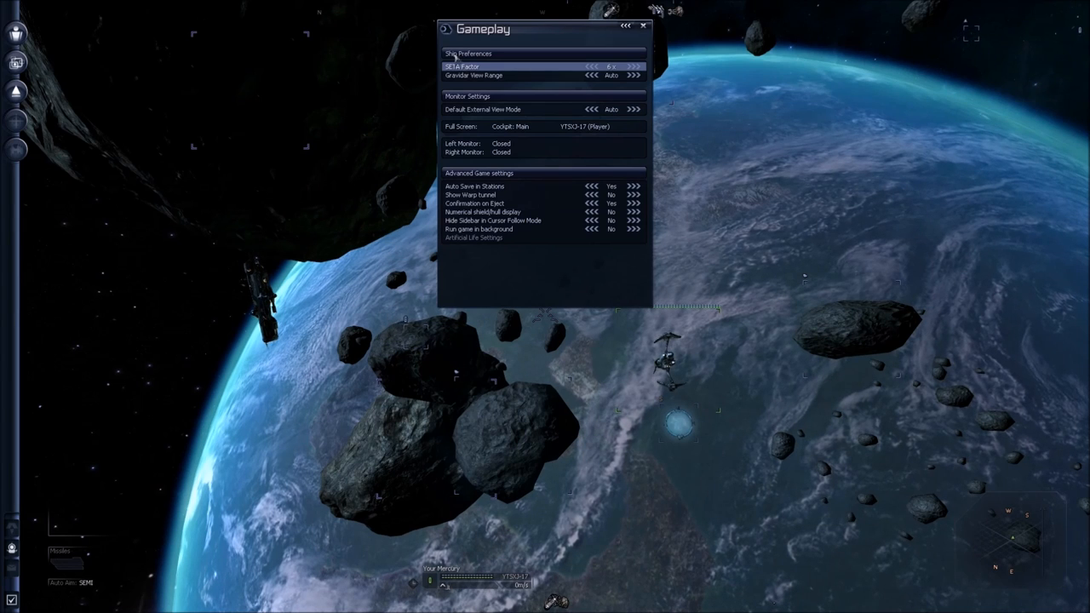
Step: Step SETA factor from 6x up to 10x and gravidar range from Auto to 25 km, then close Gameplay
{"action": "left_click", "coordinate": [633, 66]}
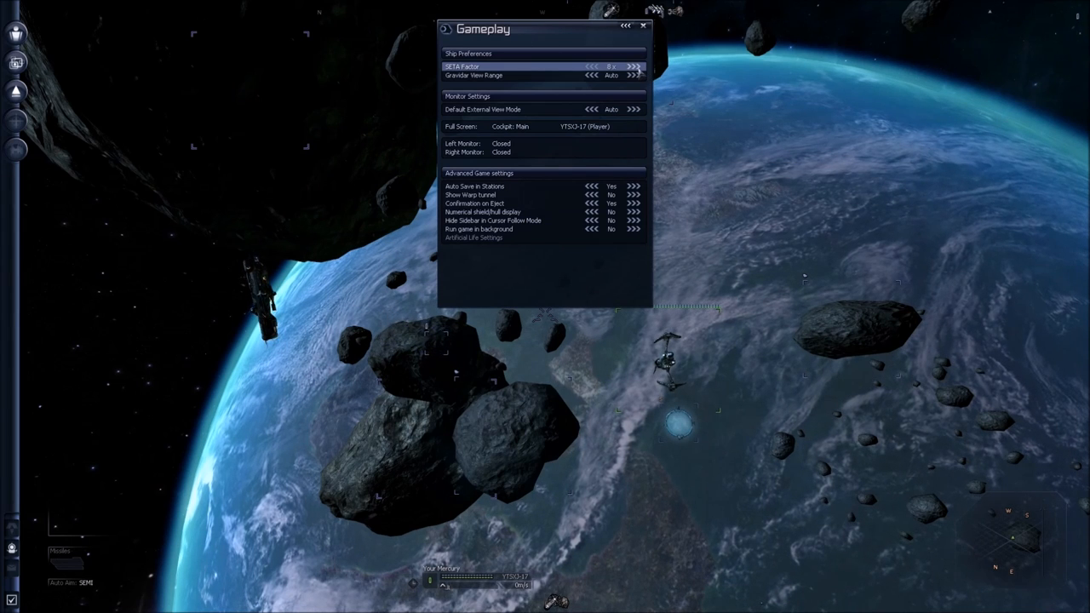
{"action": "left_click", "coordinate": [634, 67]}
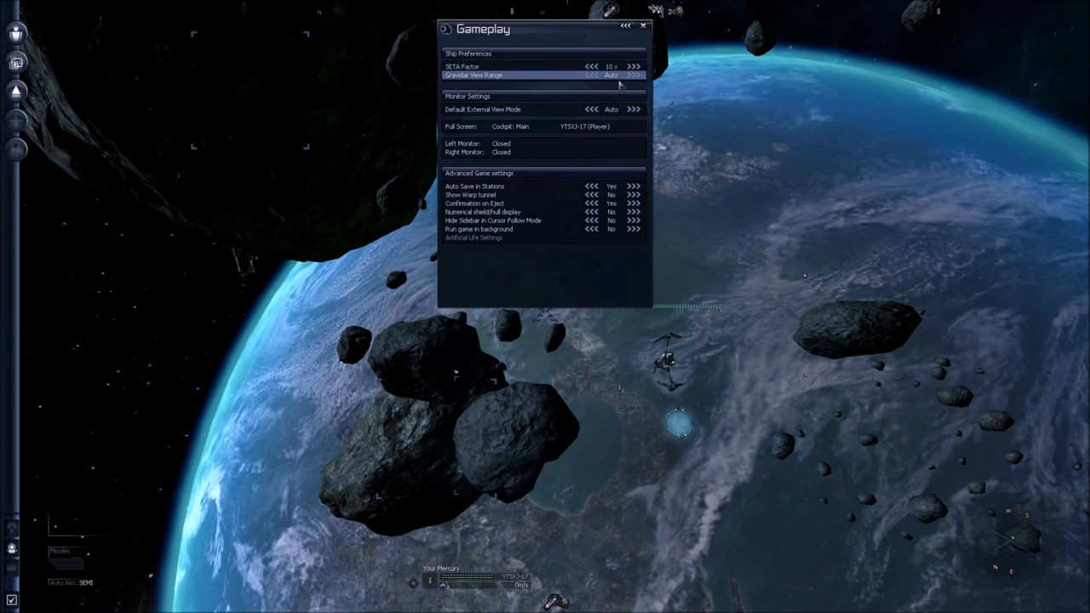
{"action": "left_click", "coordinate": [633, 75]}
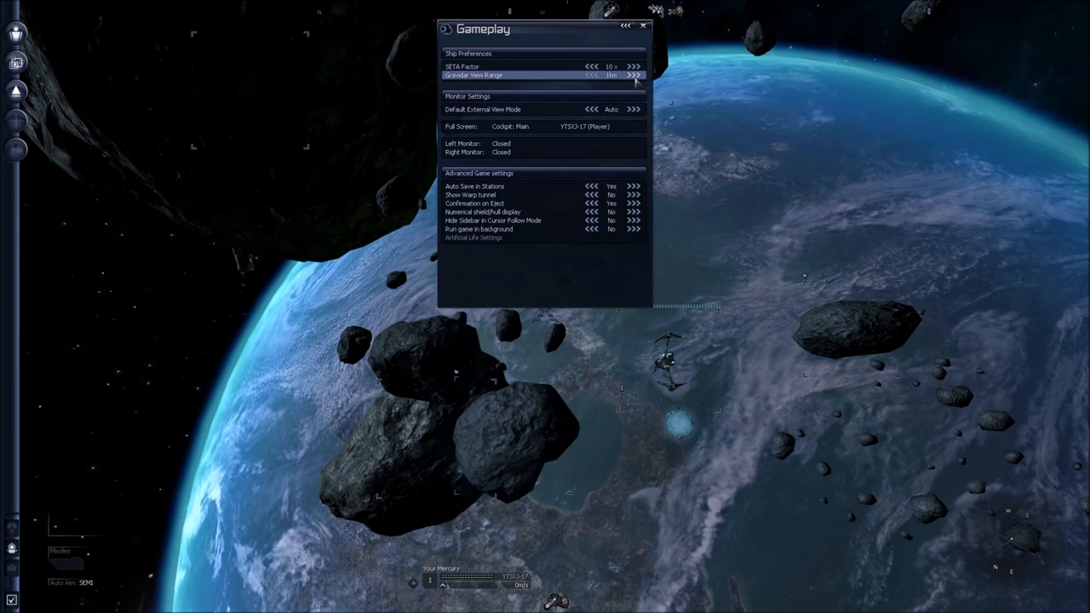
{"action": "left_click", "coordinate": [634, 75]}
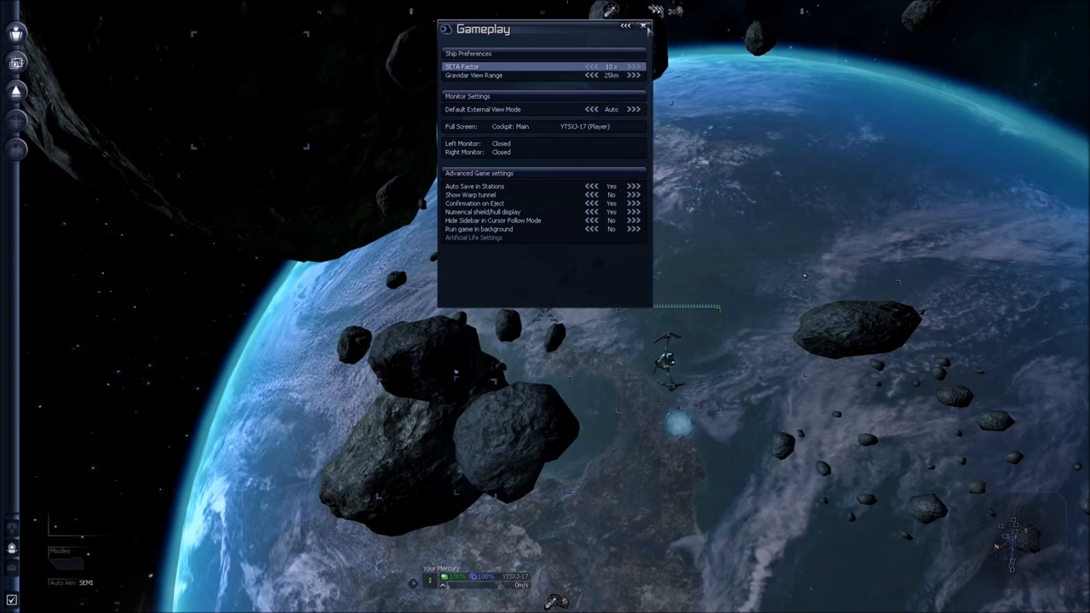
{"action": "left_click", "coordinate": [644, 26]}
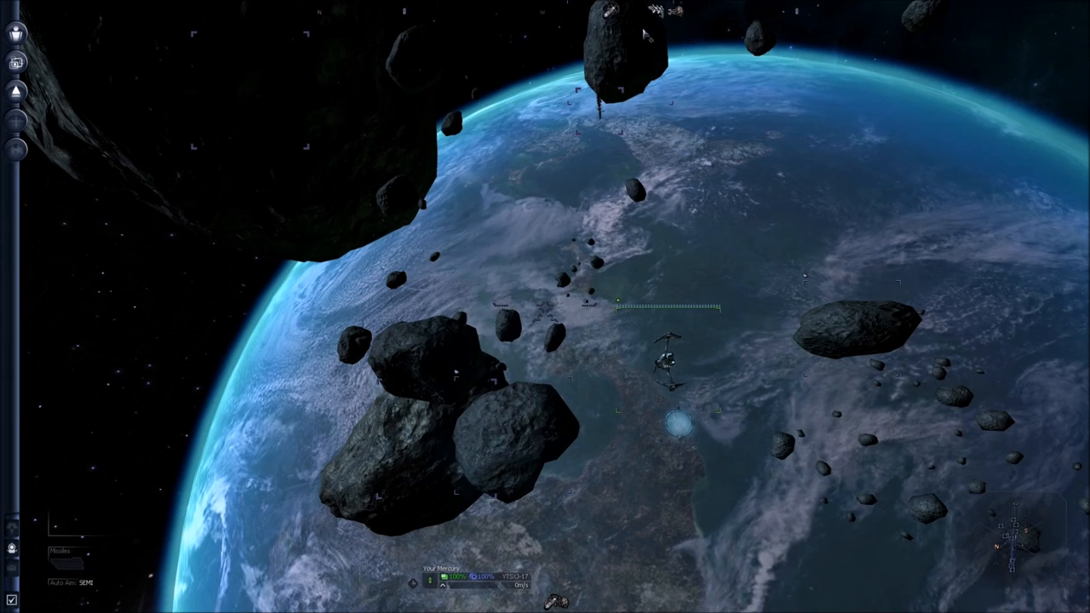